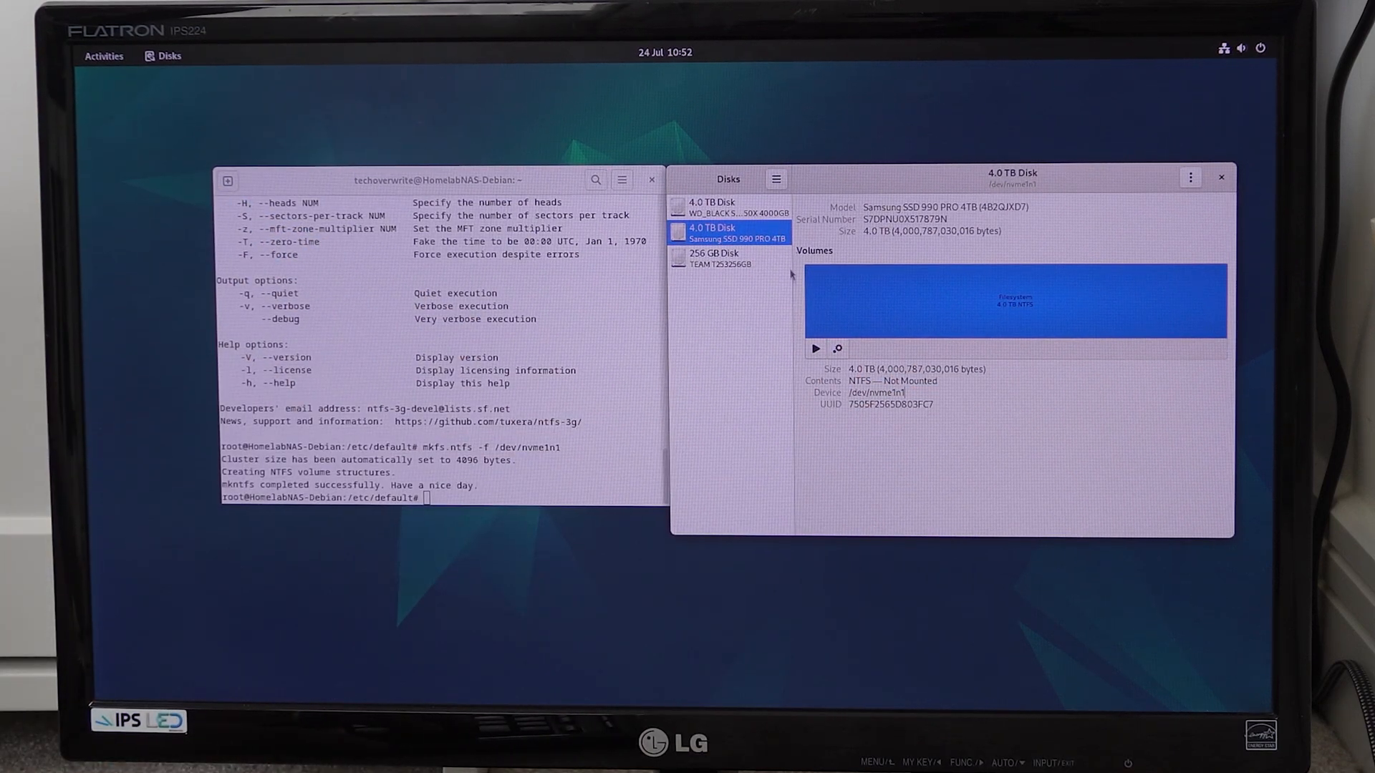
Choose the NetworkMedia share under 192.168.7.239 as the folder to map to drive N:
{"action": "left_click", "coordinate": [728, 206]}
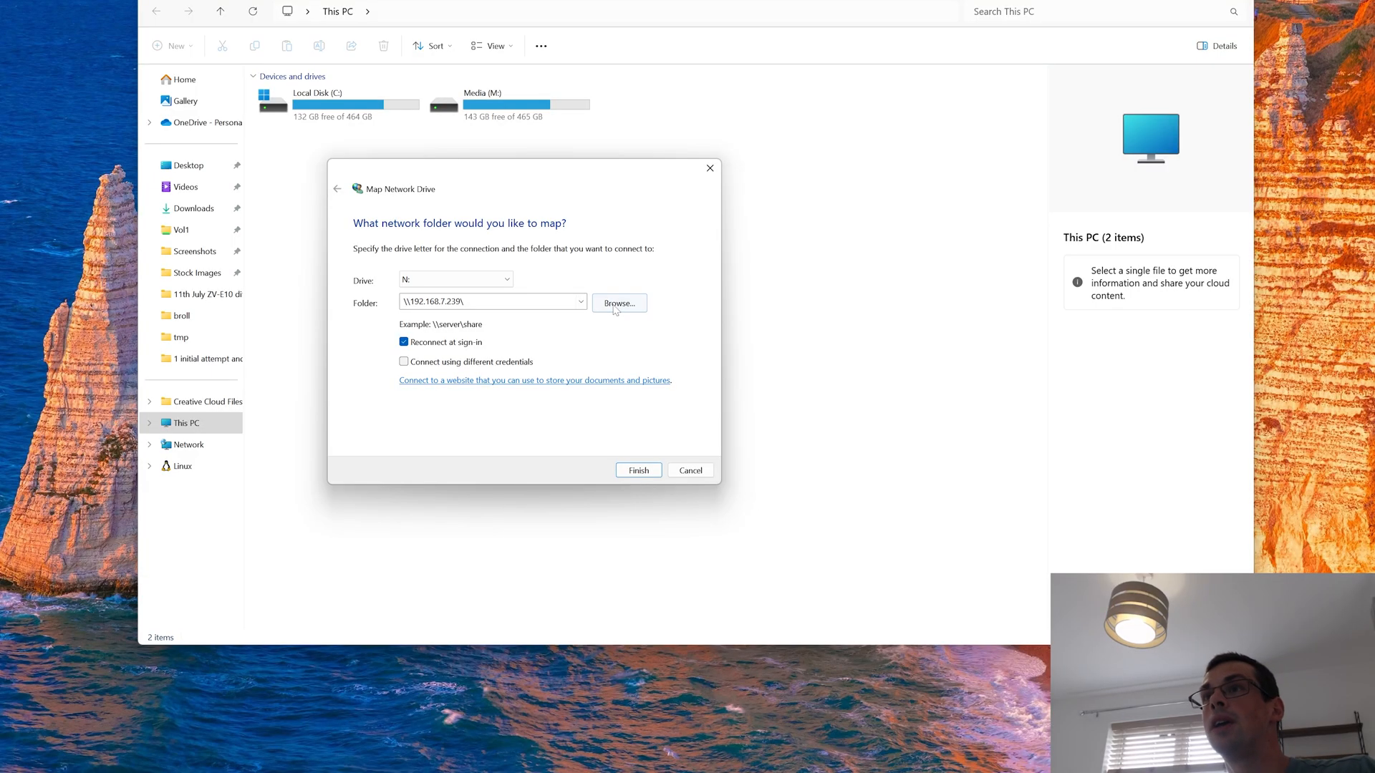
{"action": "left_click", "coordinate": [619, 302]}
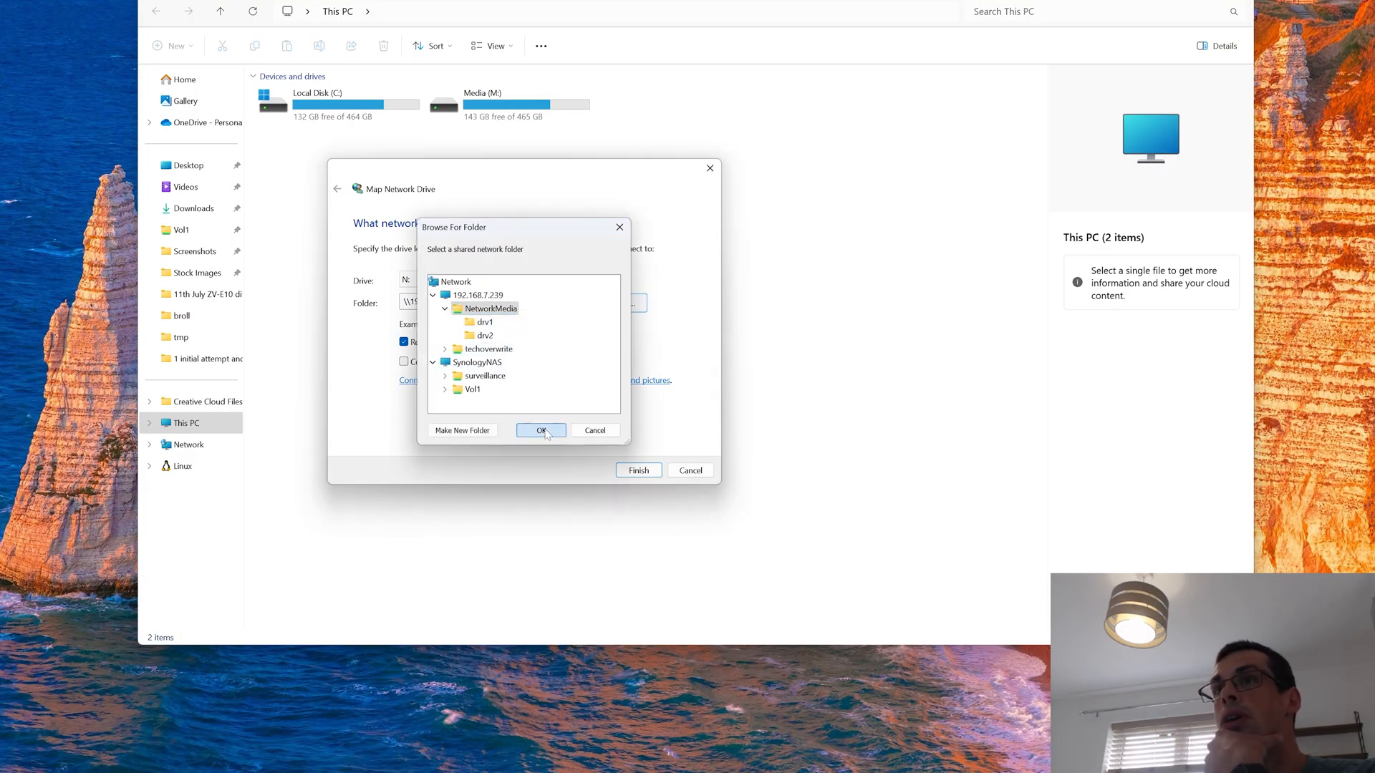
{"action": "left_click", "coordinate": [540, 431]}
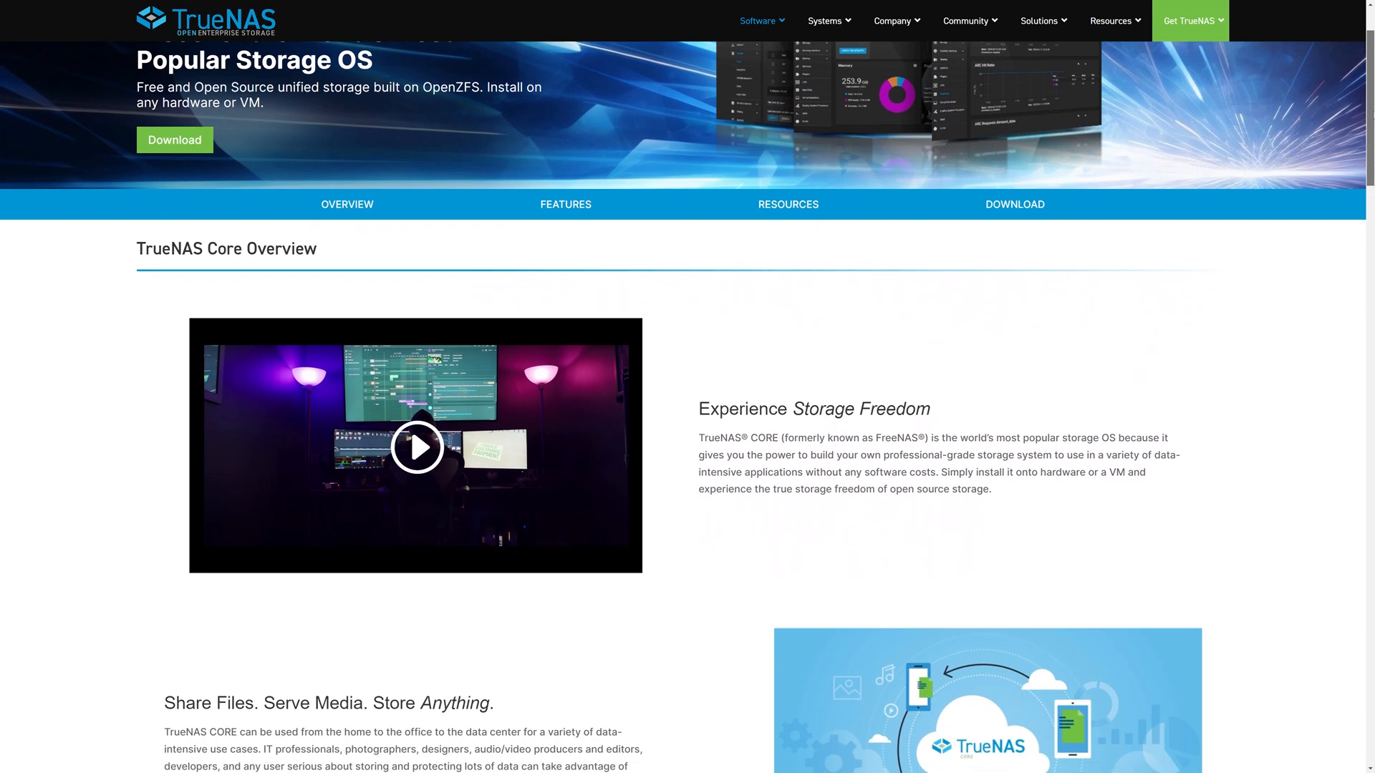
{"action": "scroll", "scroll_direction": "down", "scroll_amount": 3}
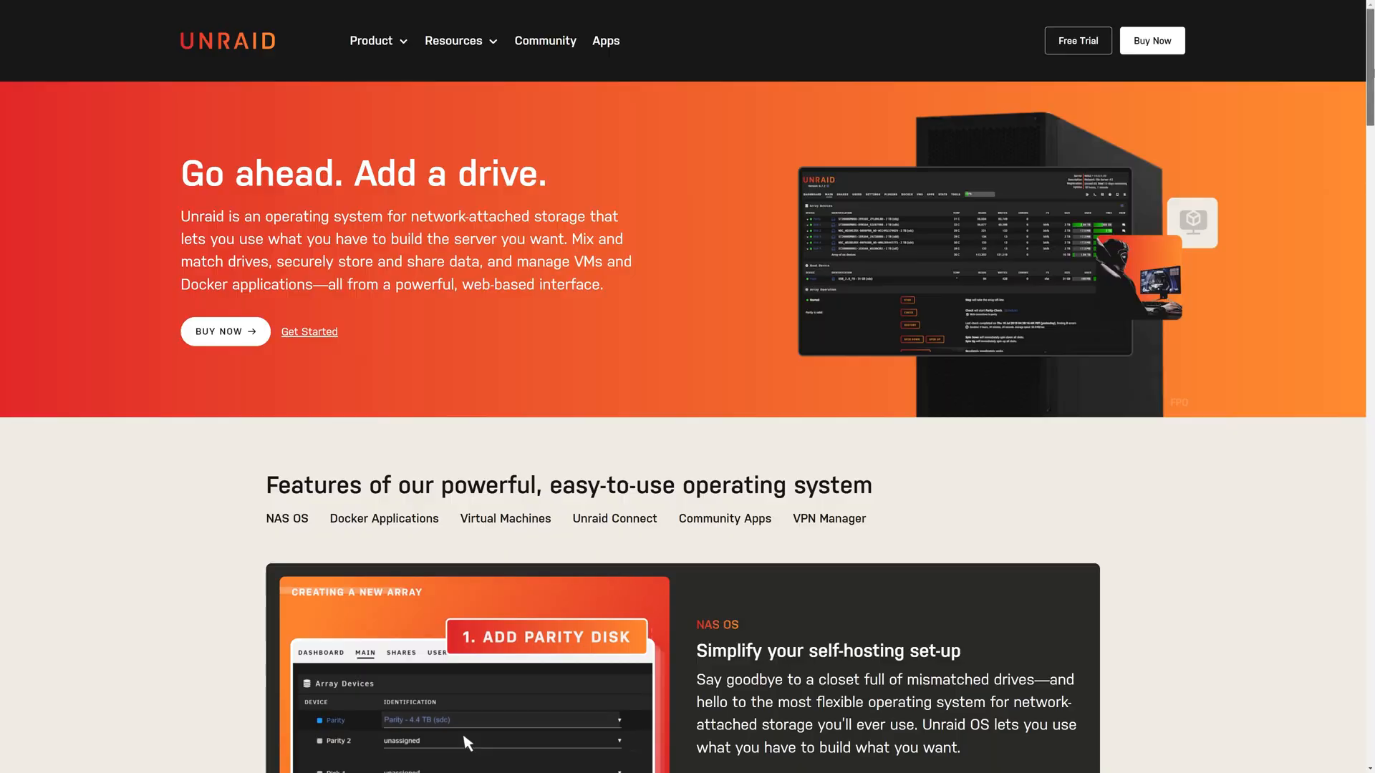
{"action": "scroll", "scroll_direction": "down", "scroll_amount": 3}
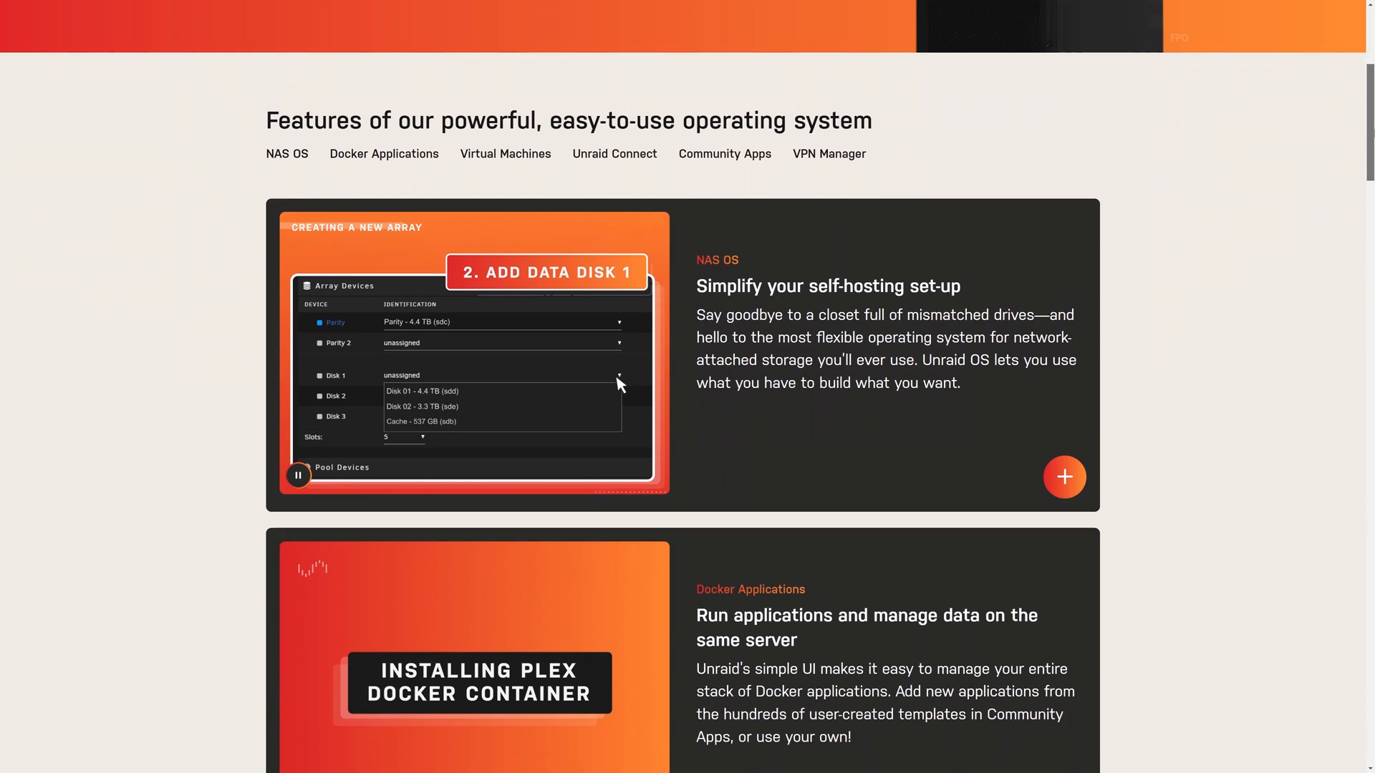
{"action": "scroll", "scroll_direction": "down", "scroll_amount": 3}
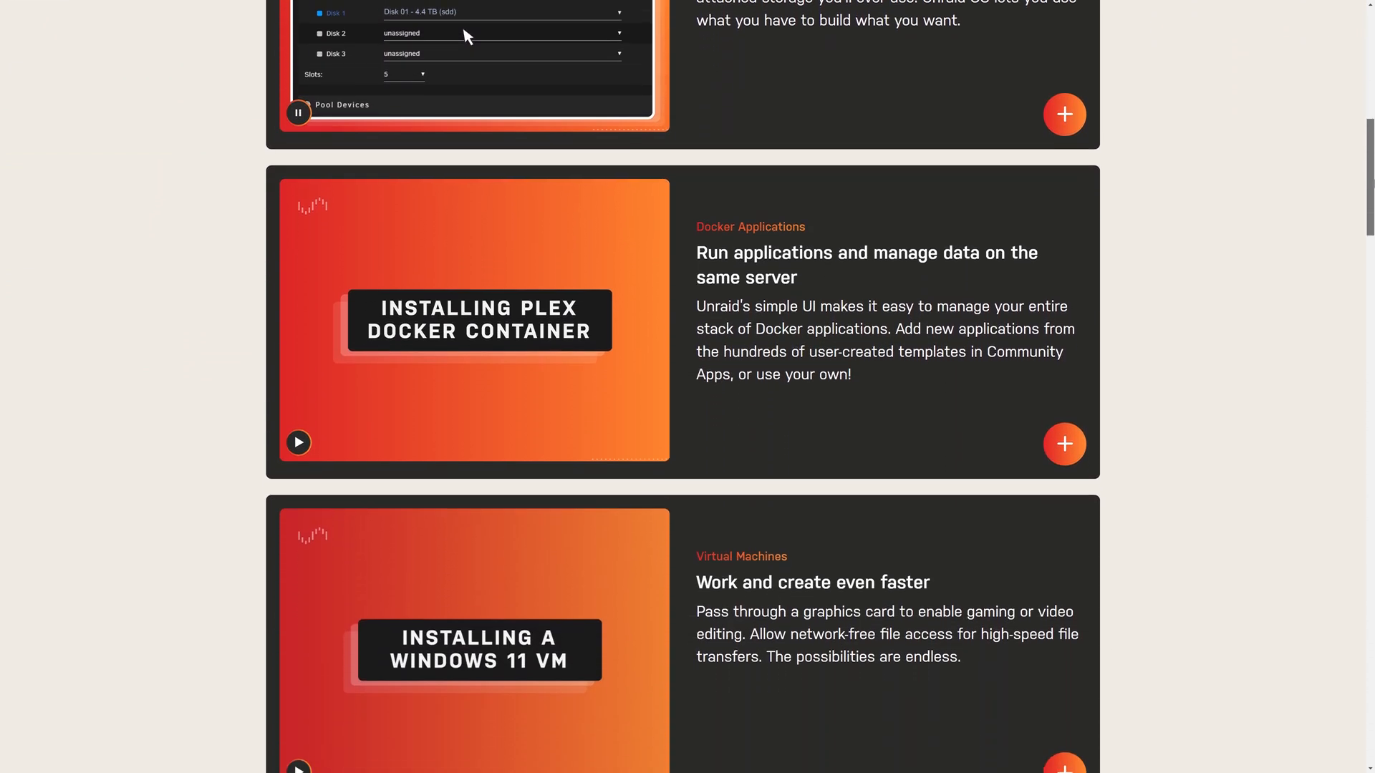
{"action": "scroll", "scroll_direction": "down", "scroll_amount": 3}
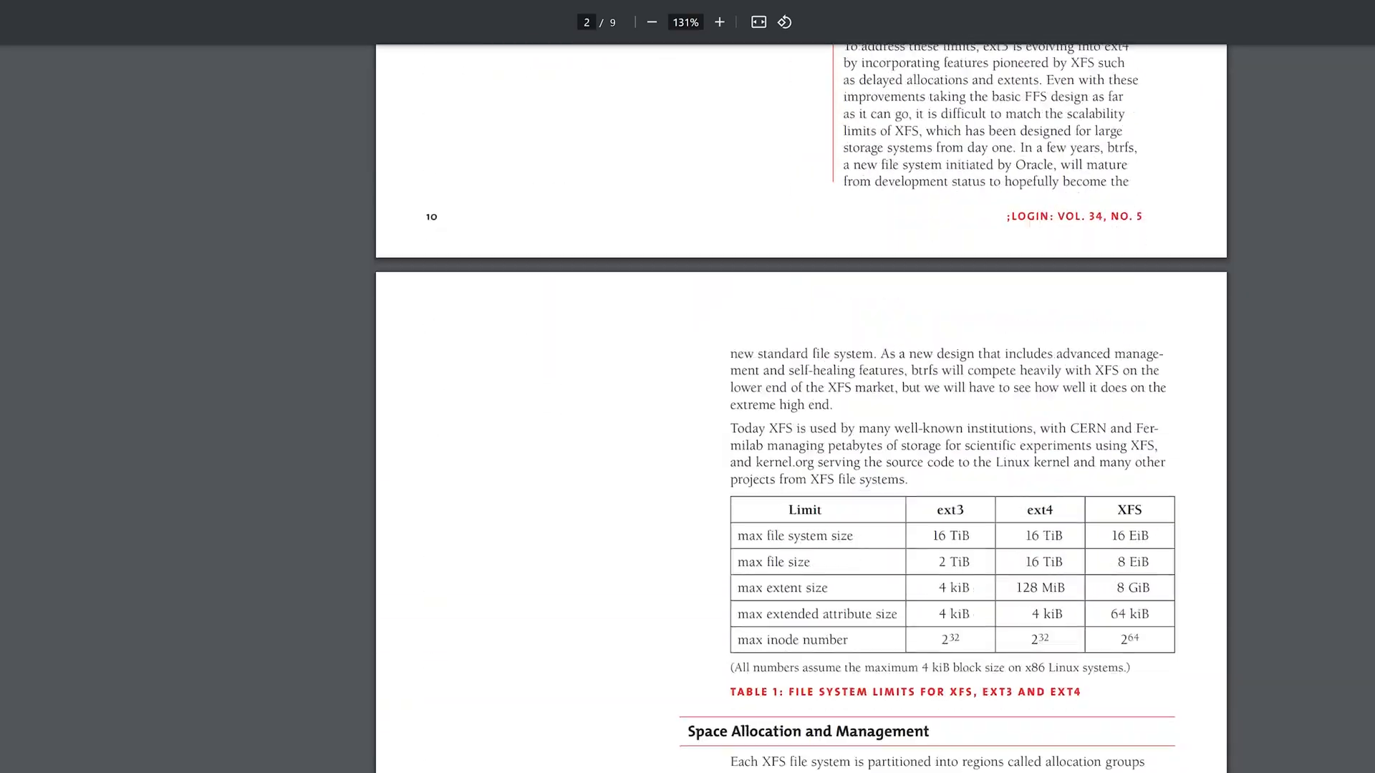
{"action": "scroll", "scroll_direction": "down", "scroll_amount": 3}
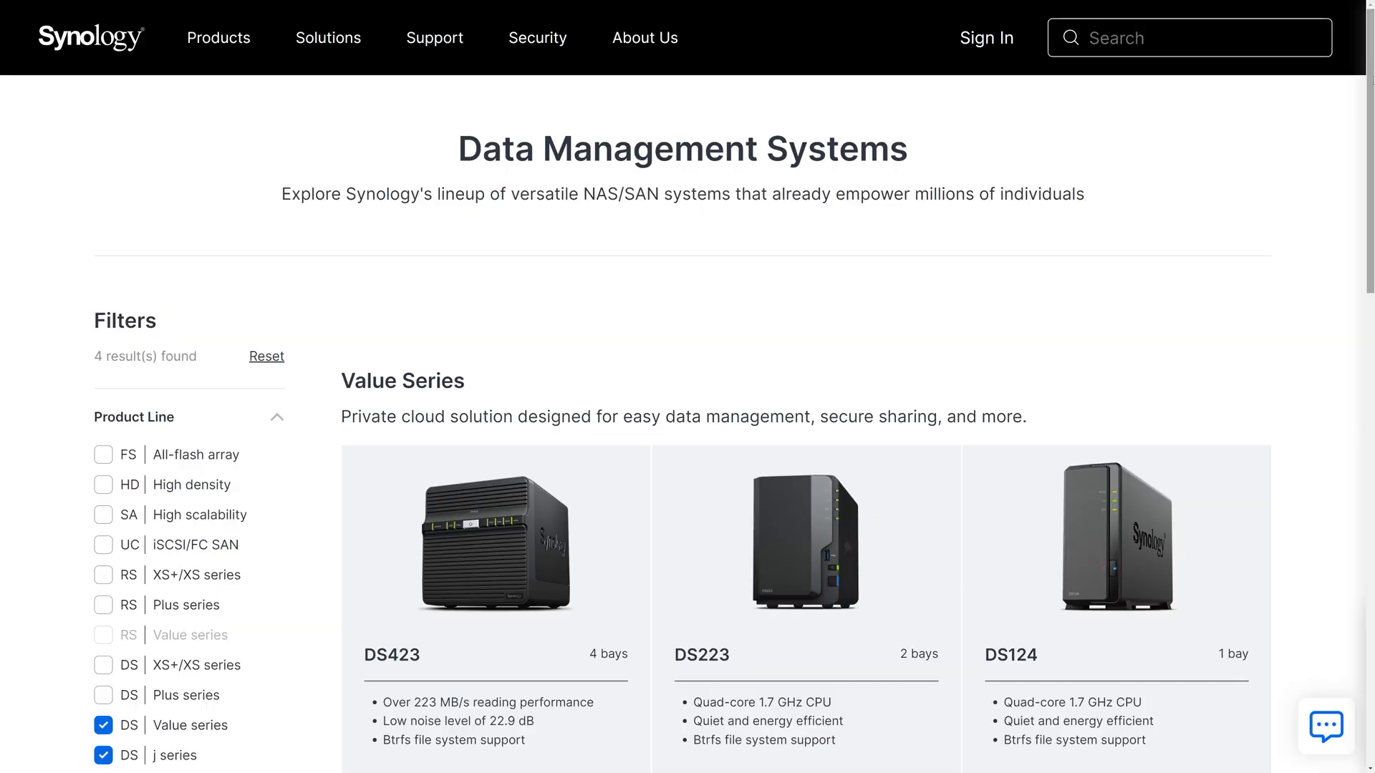
{"action": "scroll", "scroll_direction": "down", "scroll_amount": 3}
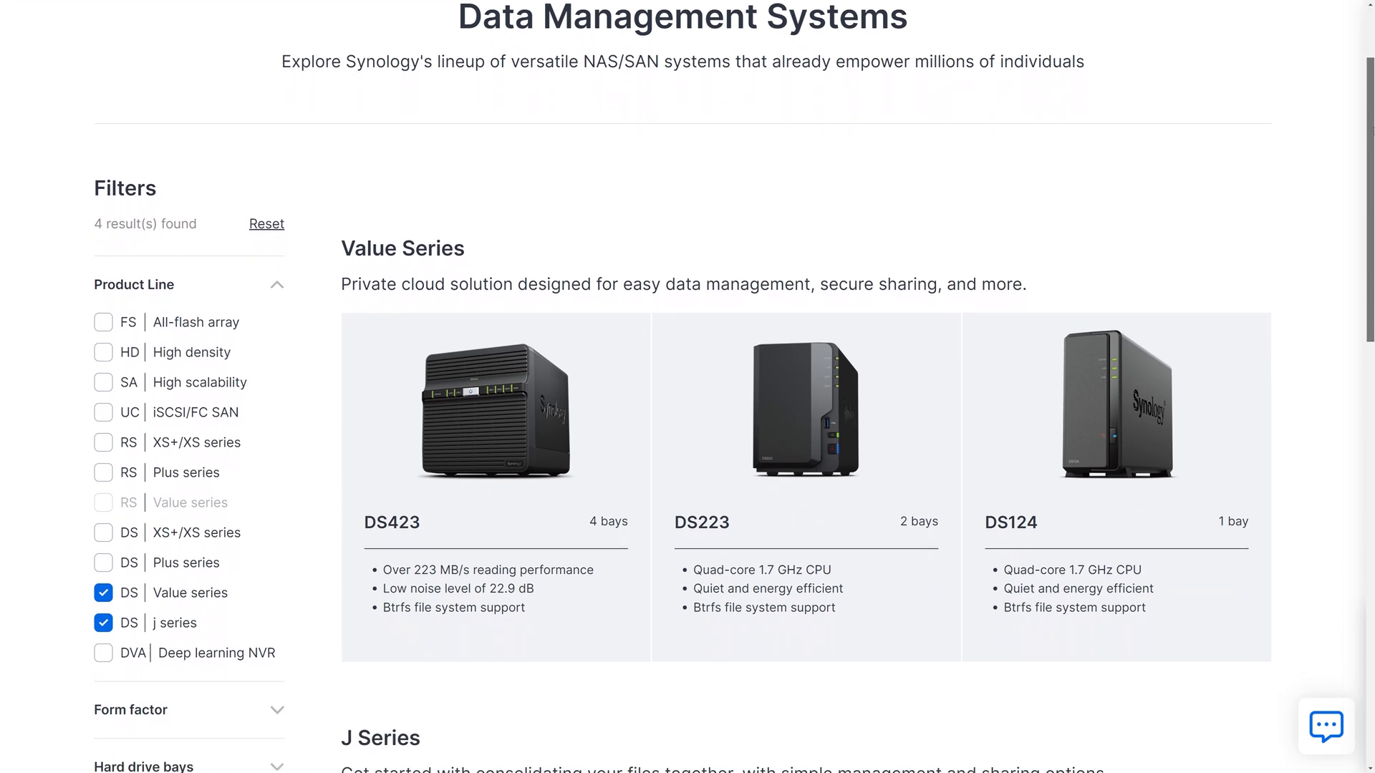
{"action": "scroll", "scroll_direction": "down", "scroll_amount": 3}
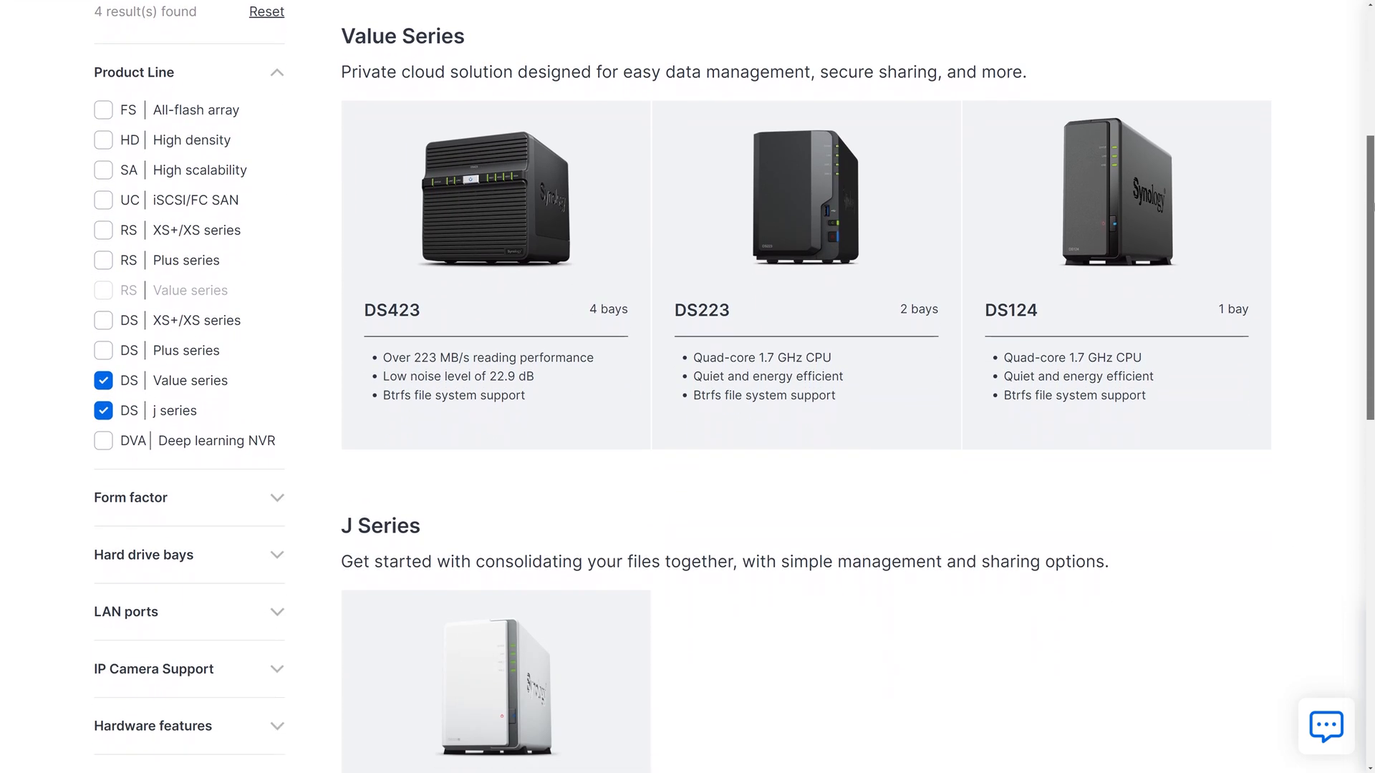
{"action": "scroll", "scroll_direction": "down", "scroll_amount": 3}
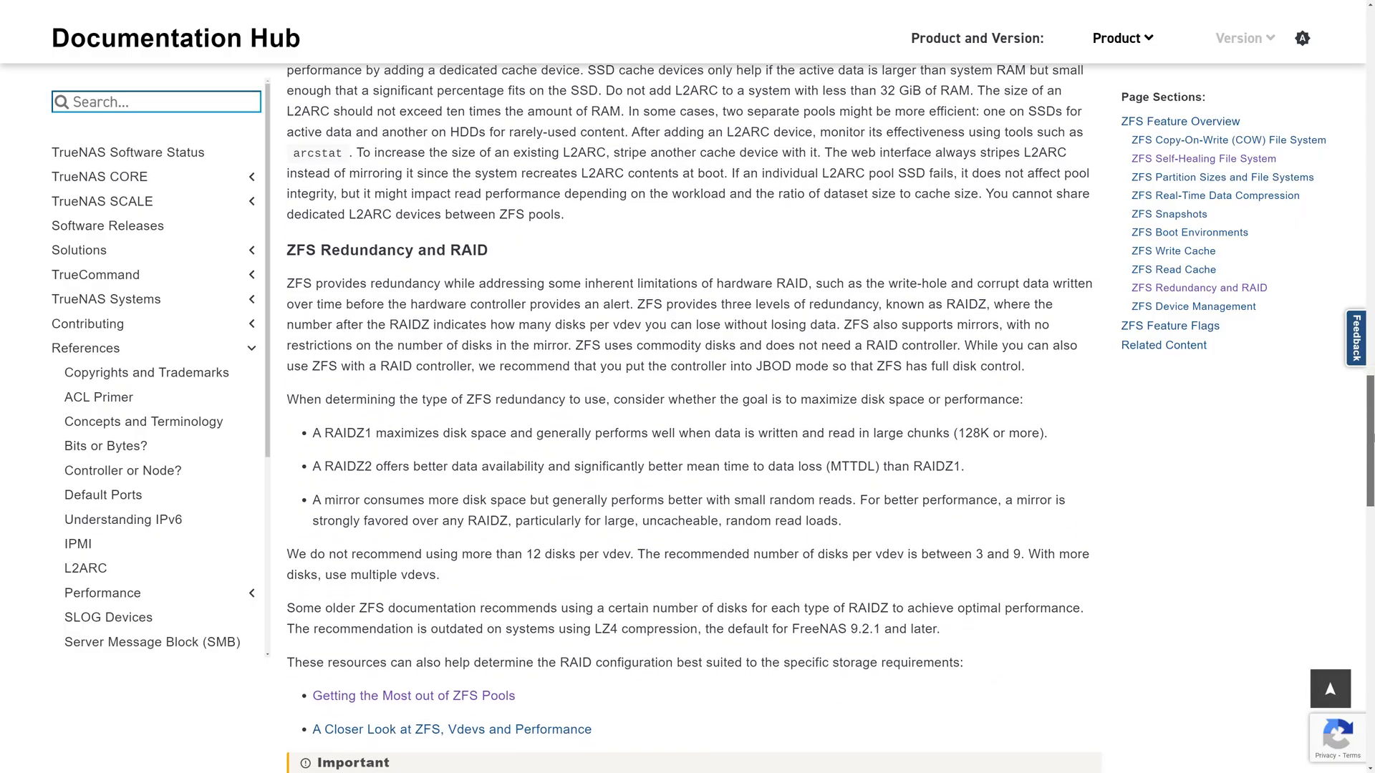
Scroll the ZFS redundancy and RAID docs, then advance two OpenMediaVault gallery screenshots
{"action": "scroll", "scroll_direction": "down", "scroll_amount": 3}
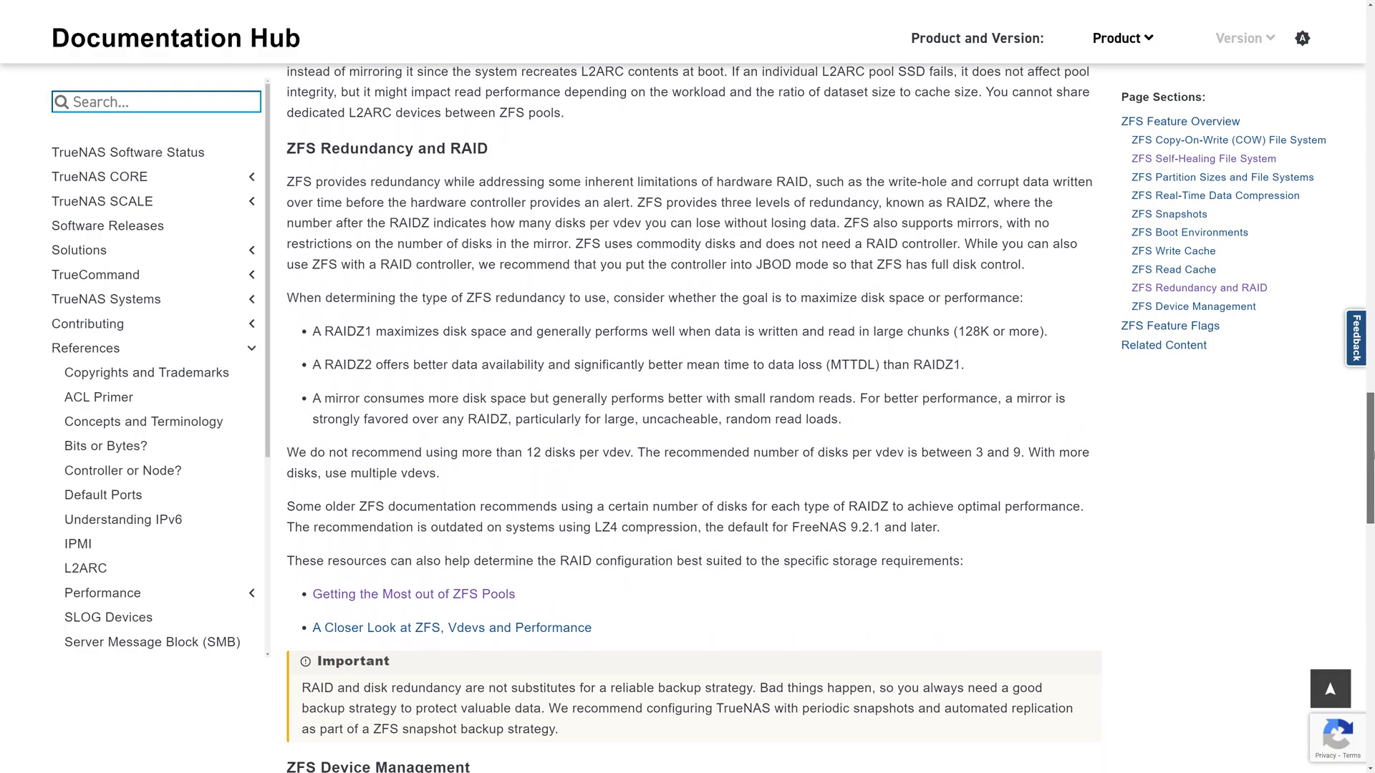
{"action": "scroll", "scroll_direction": "down", "scroll_amount": 3}
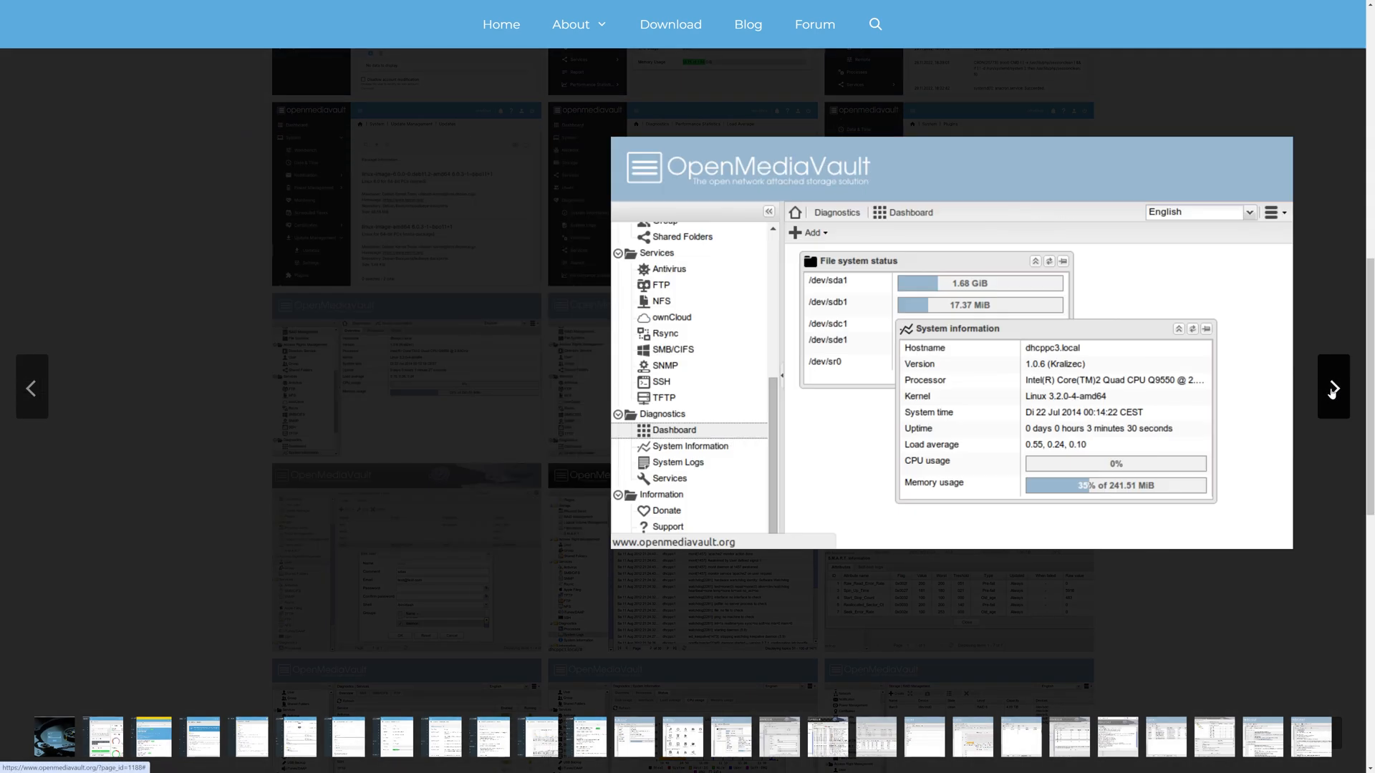
{"action": "left_click", "coordinate": [1332, 390]}
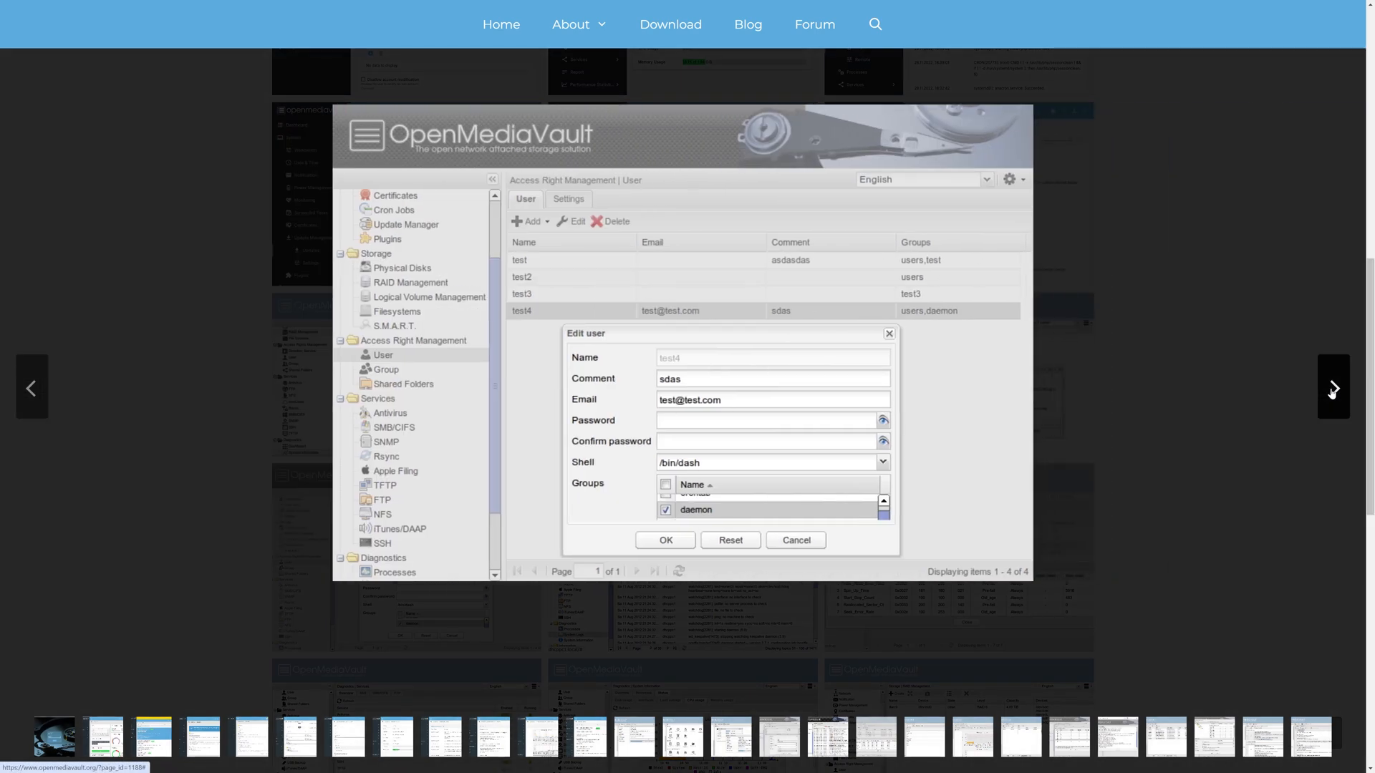
{"action": "left_click", "coordinate": [1332, 388]}
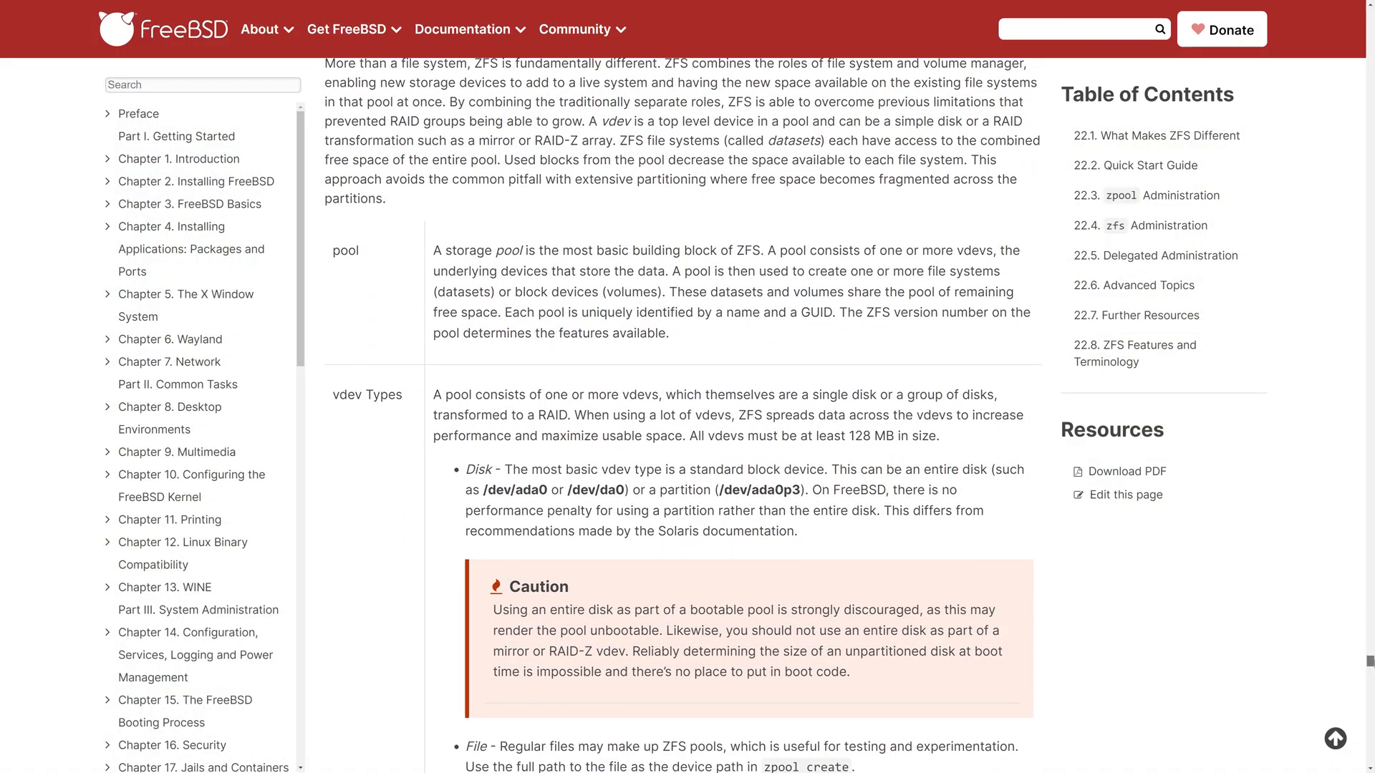
{"action": "scroll", "scroll_direction": "down", "scroll_amount": 3}
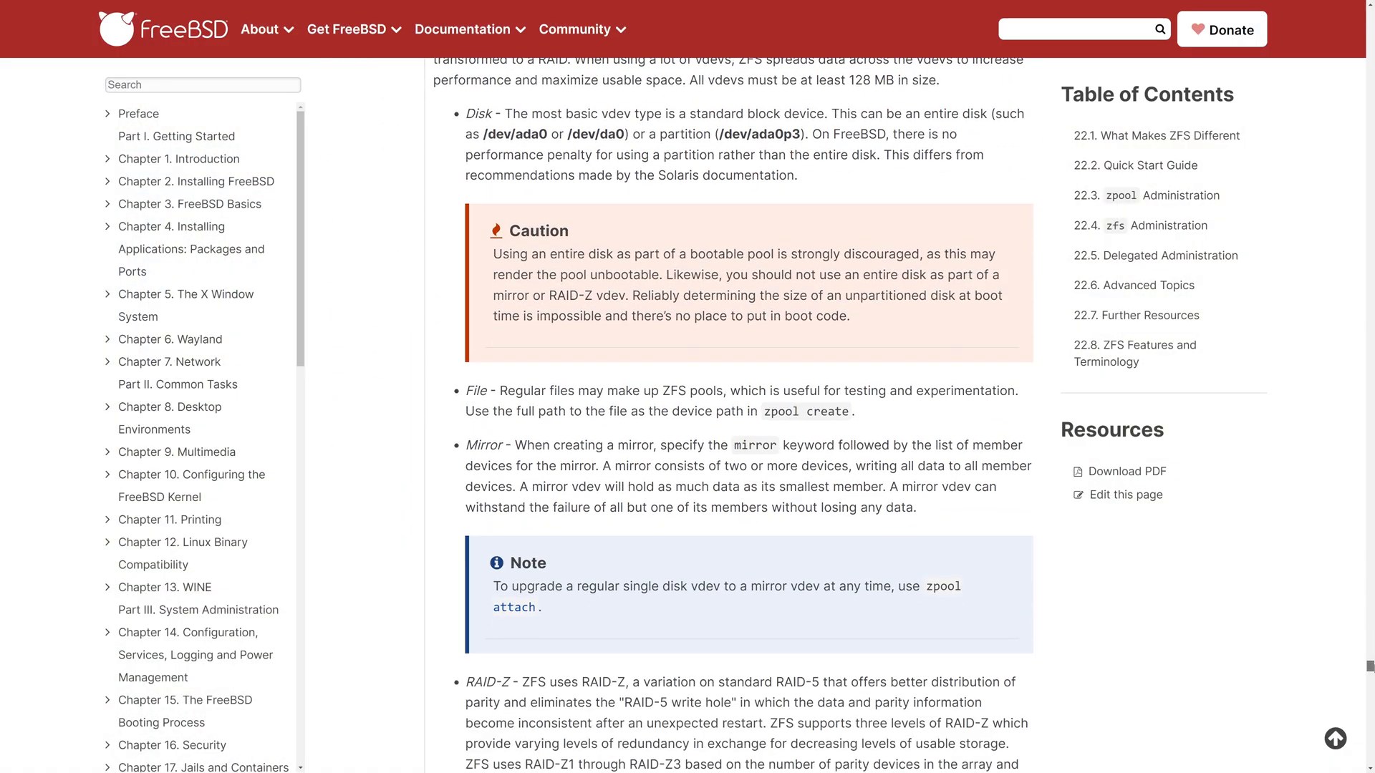
{"action": "scroll", "scroll_direction": "down", "scroll_amount": 3}
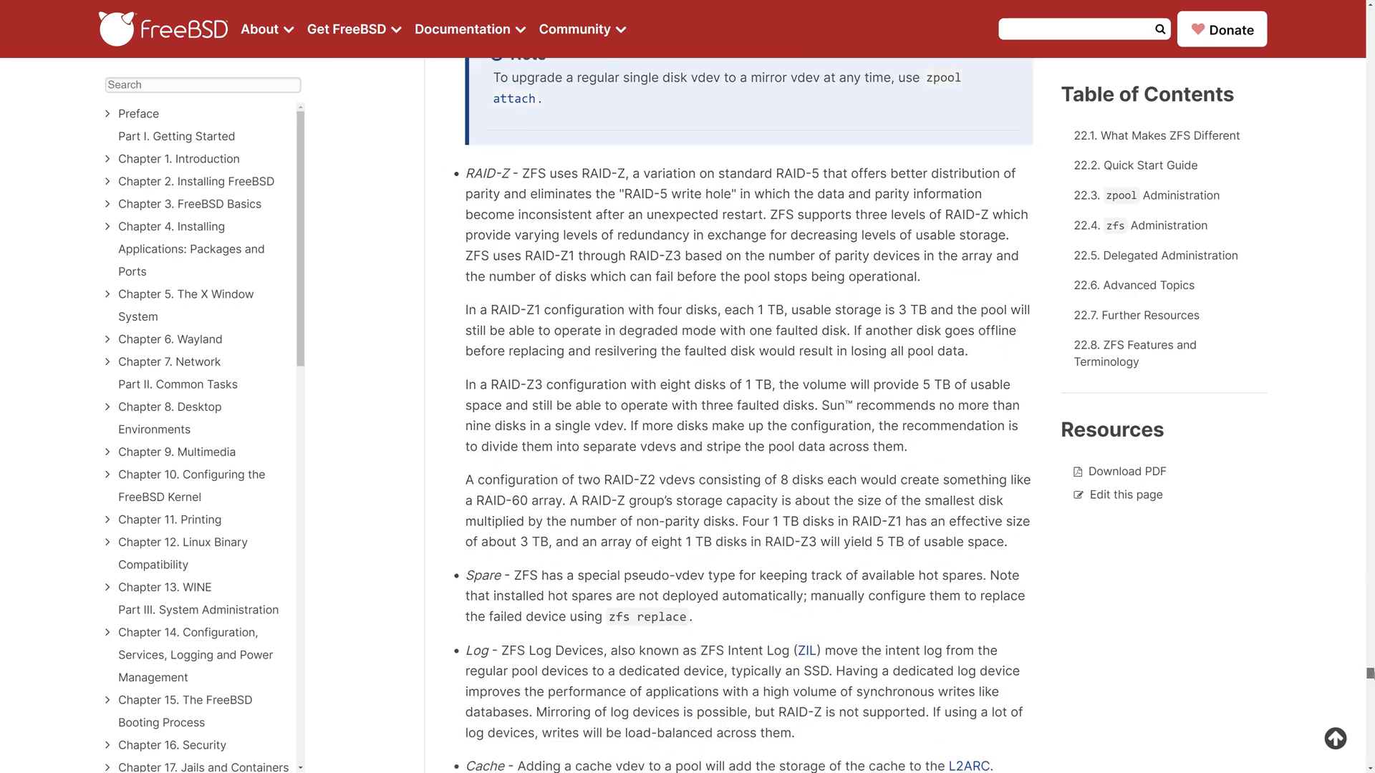
{"action": "scroll", "scroll_direction": "down", "scroll_amount": 3}
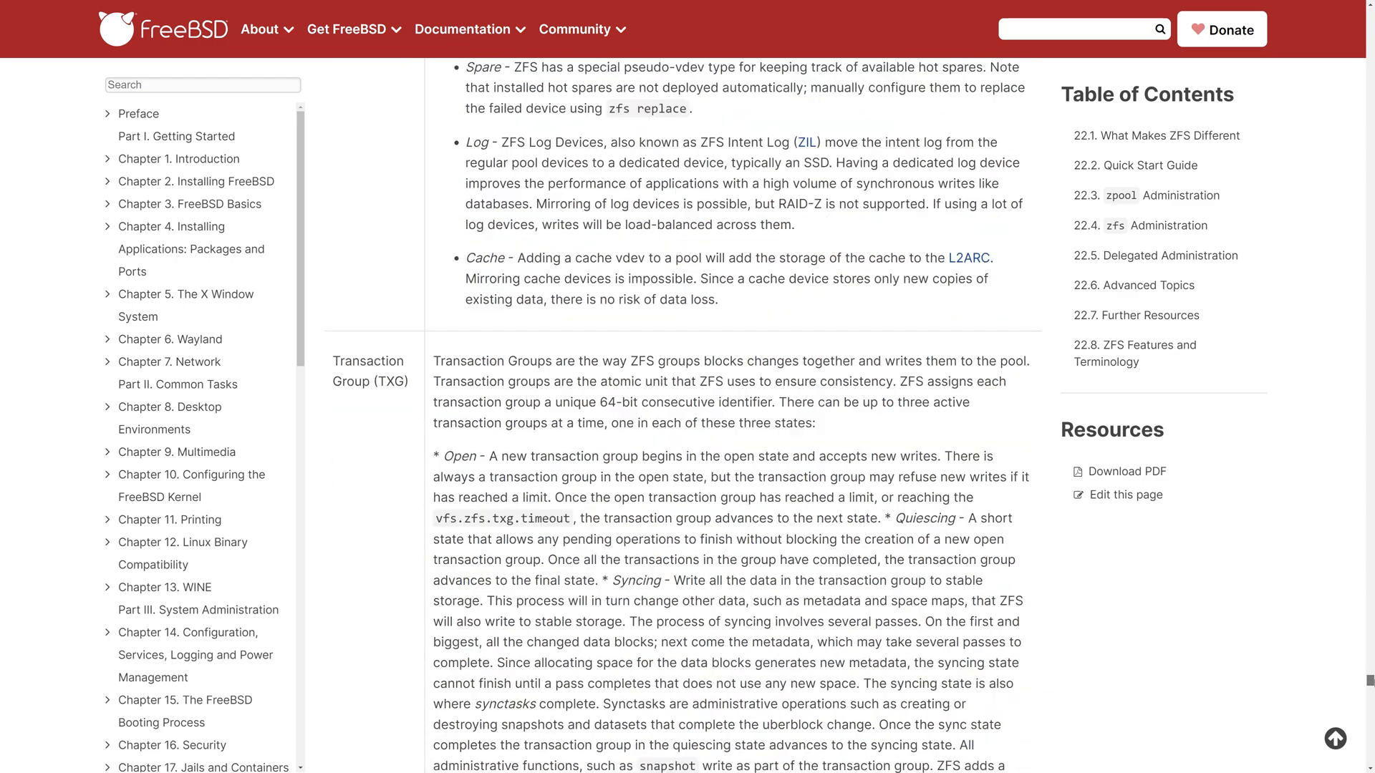
{"action": "scroll", "scroll_direction": "down", "scroll_amount": 3}
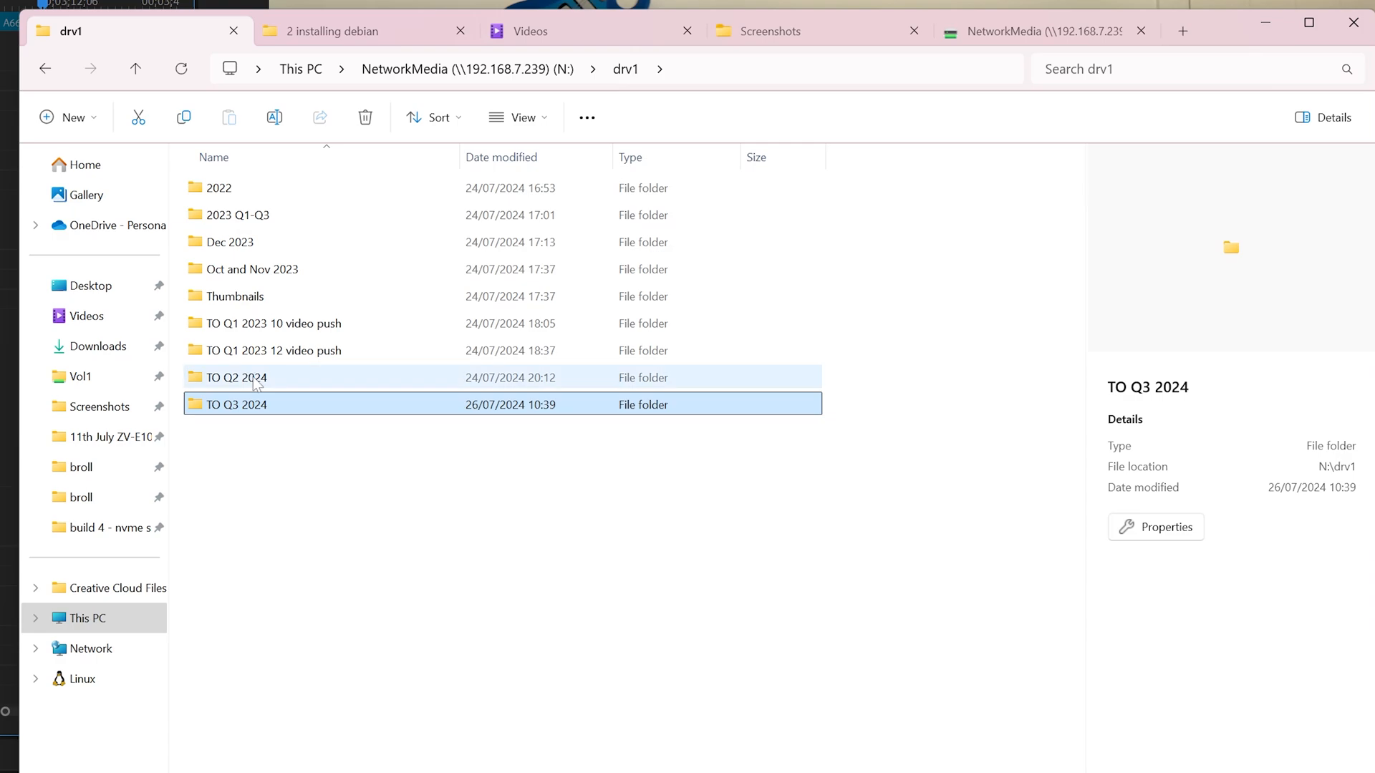
Open a TO Q 2024 quarterly video project folder inside drv1 on drive N:
{"action": "double_click", "coordinate": [235, 376]}
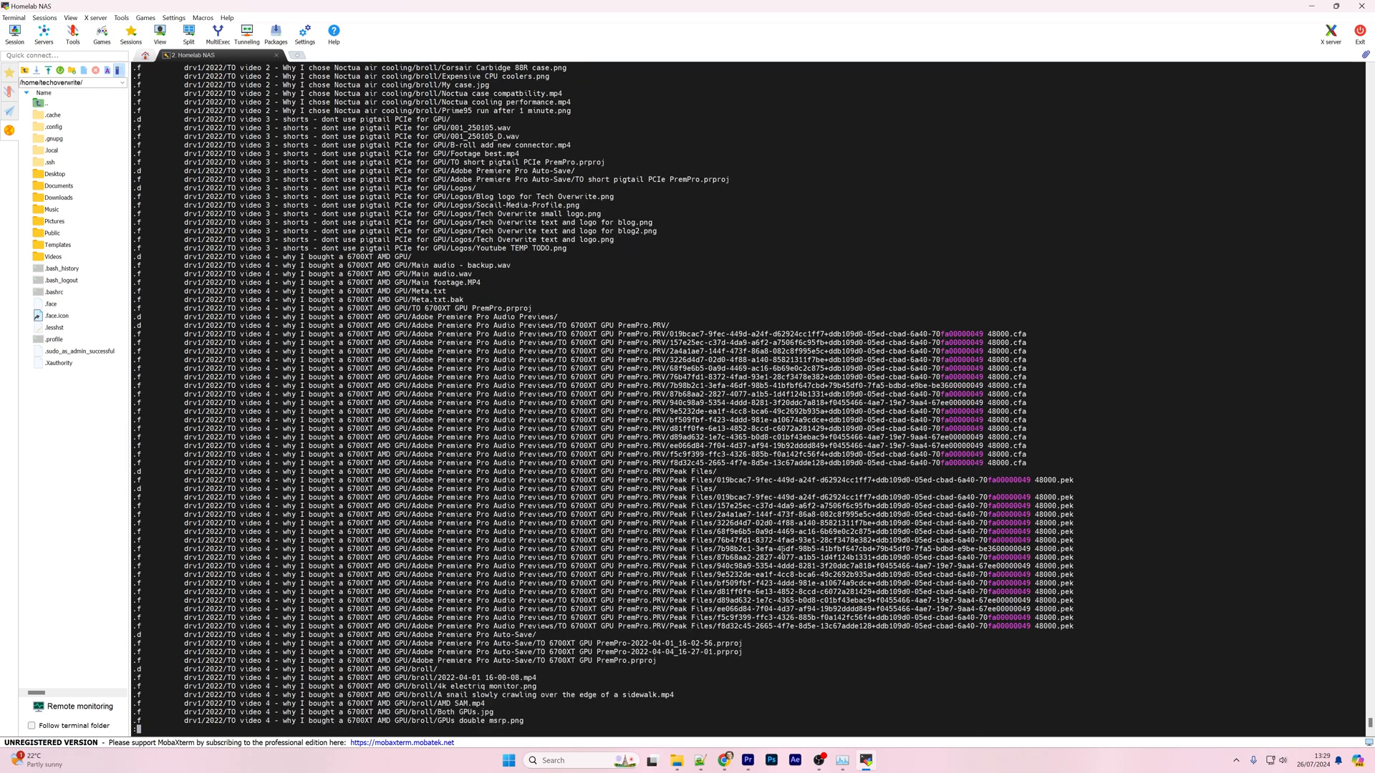
{"action": "scroll", "scroll_direction": "down", "scroll_amount": 3}
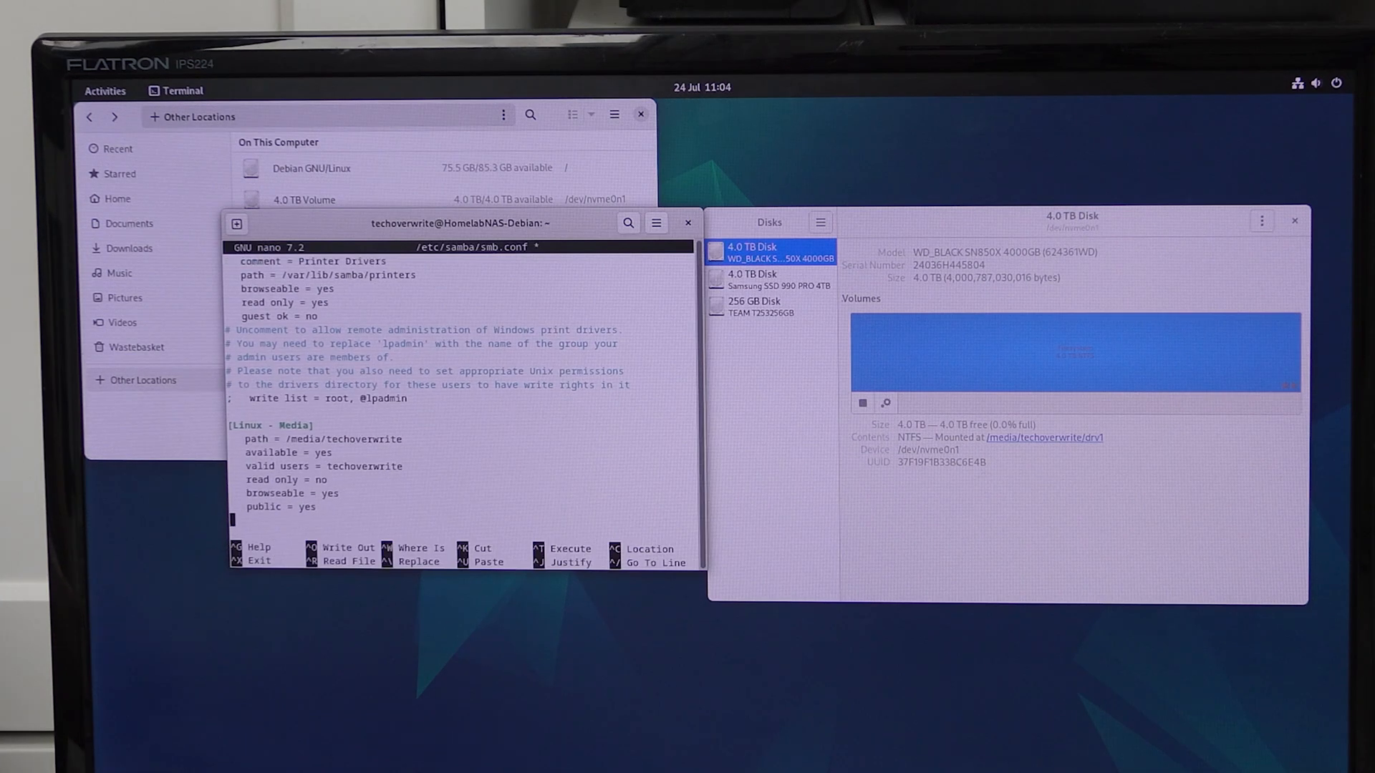
Add 'writable = yes' beneath public = yes in the Linux - Media share of smb.conf
{"action": "type", "text": "writable = y"}
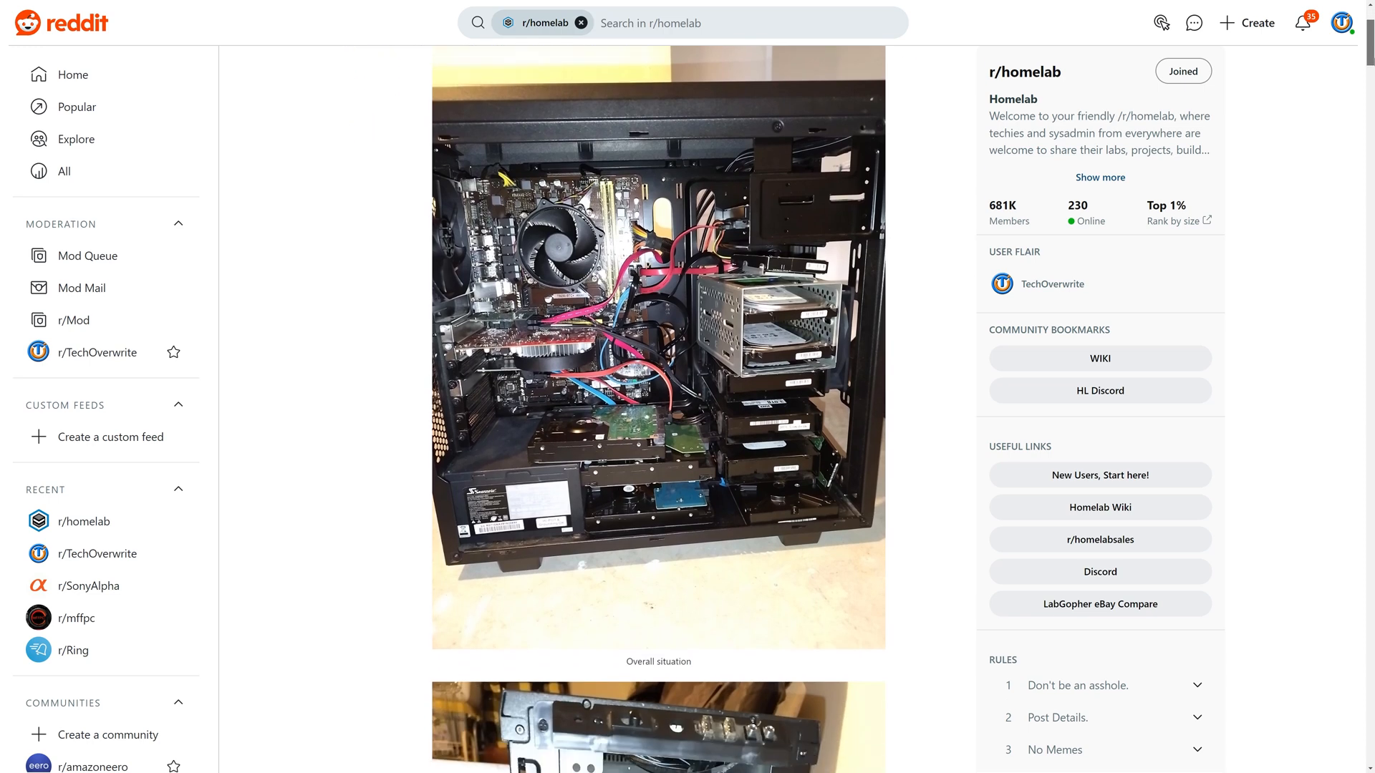
{"action": "scroll", "scroll_direction": "down", "scroll_amount": 3}
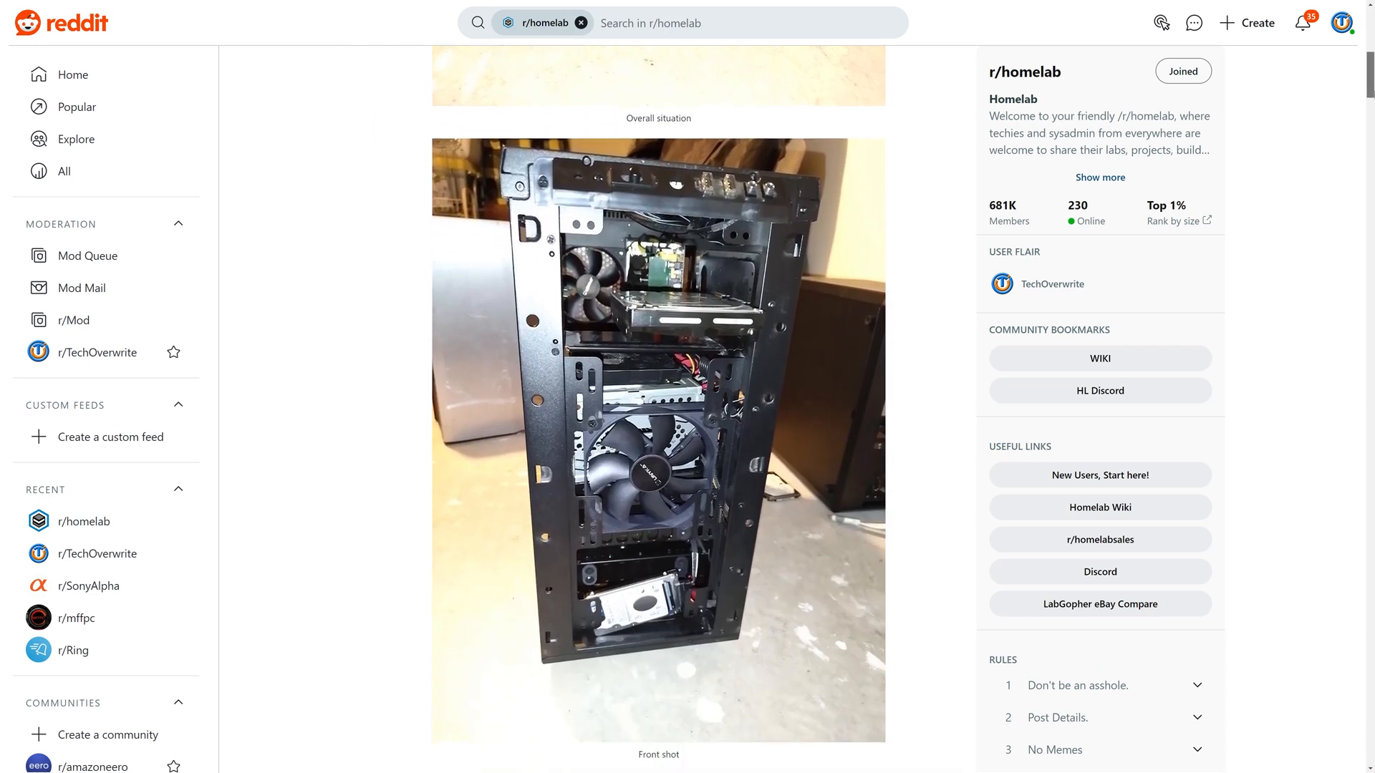
{"action": "scroll", "scroll_direction": "down", "scroll_amount": 3}
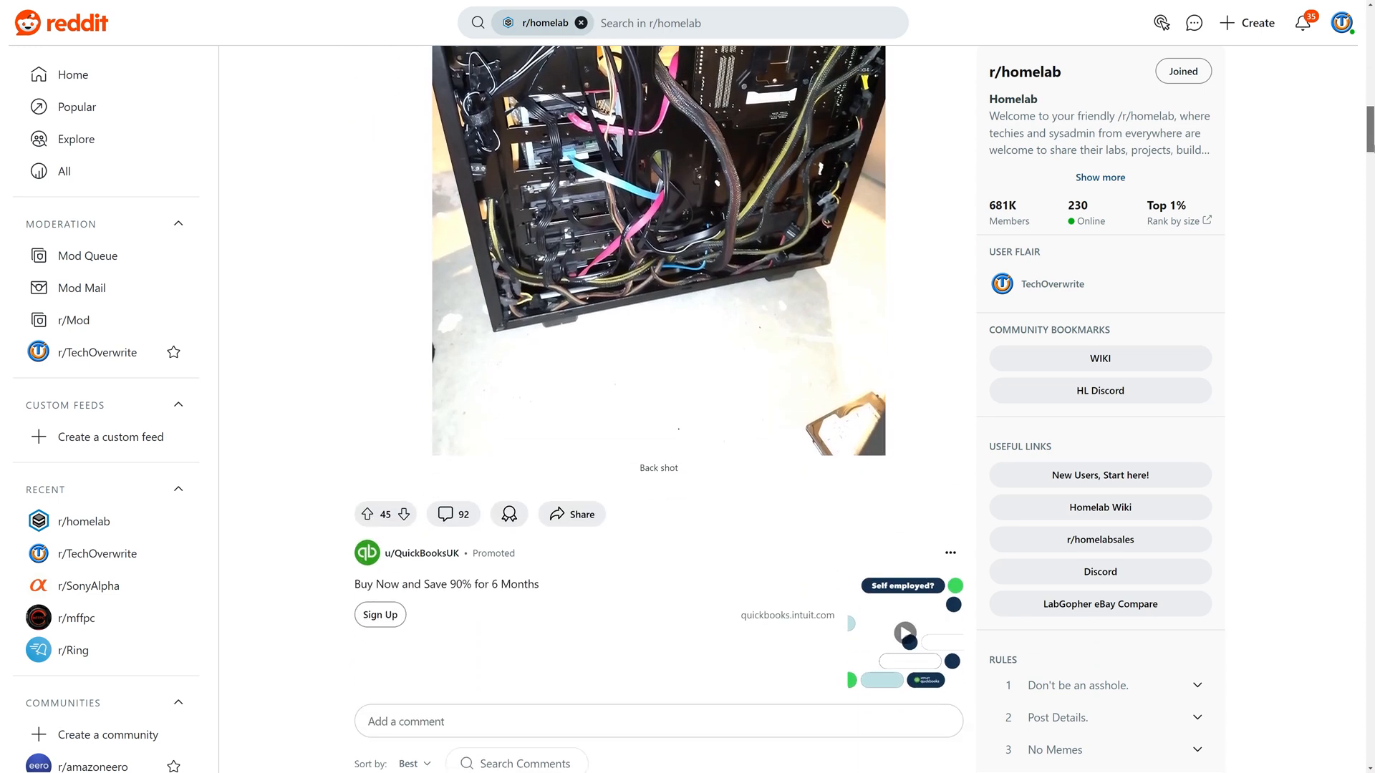
{"action": "scroll", "scroll_direction": "down", "scroll_amount": 3}
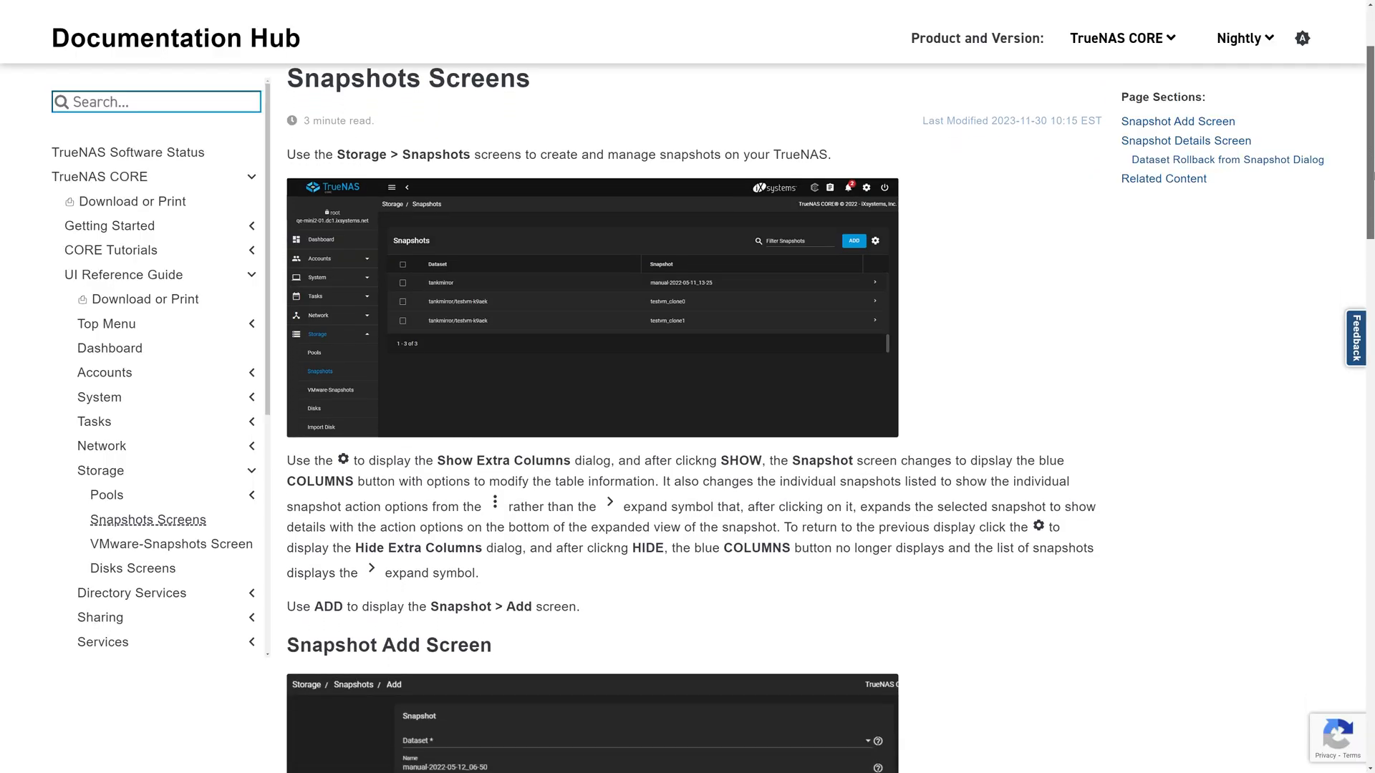
{"action": "scroll", "scroll_direction": "down", "scroll_amount": 3}
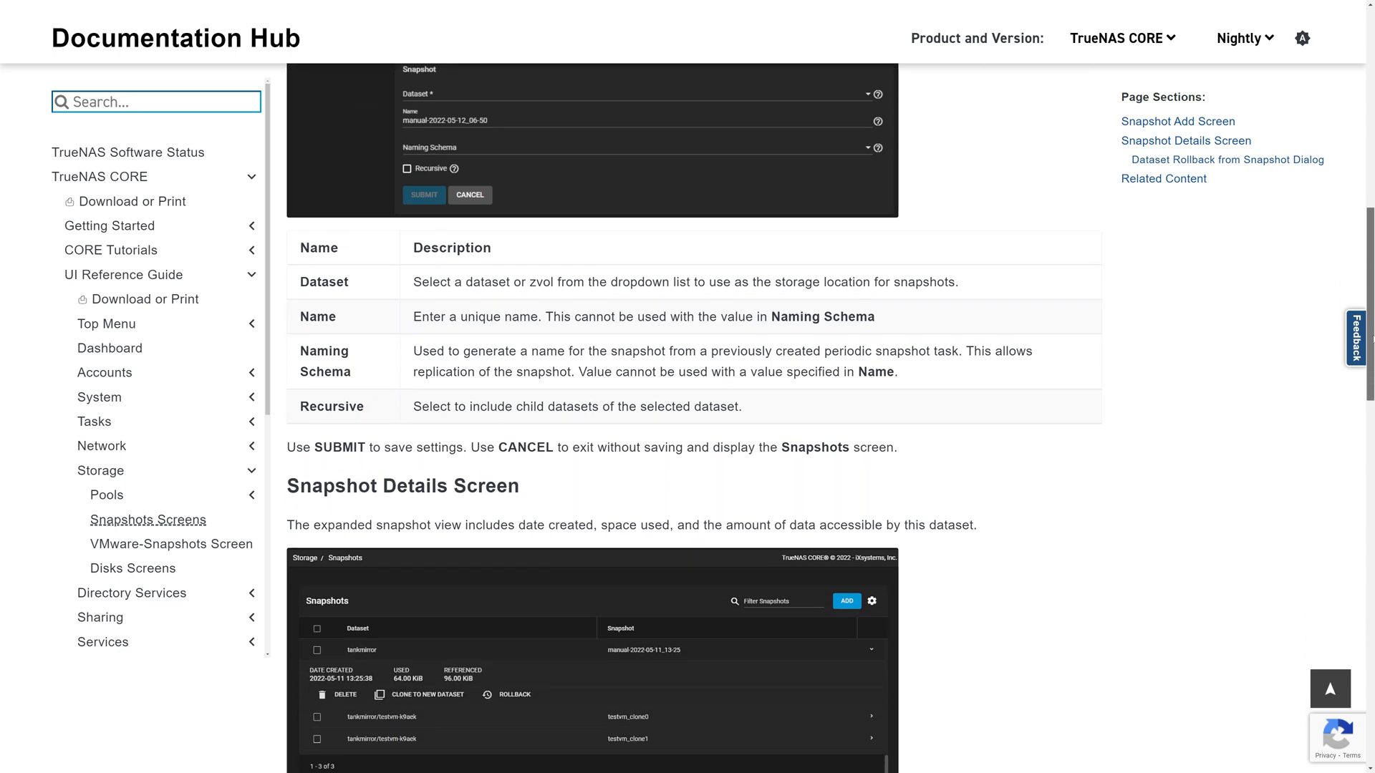
{"action": "scroll", "scroll_direction": "down", "scroll_amount": 3}
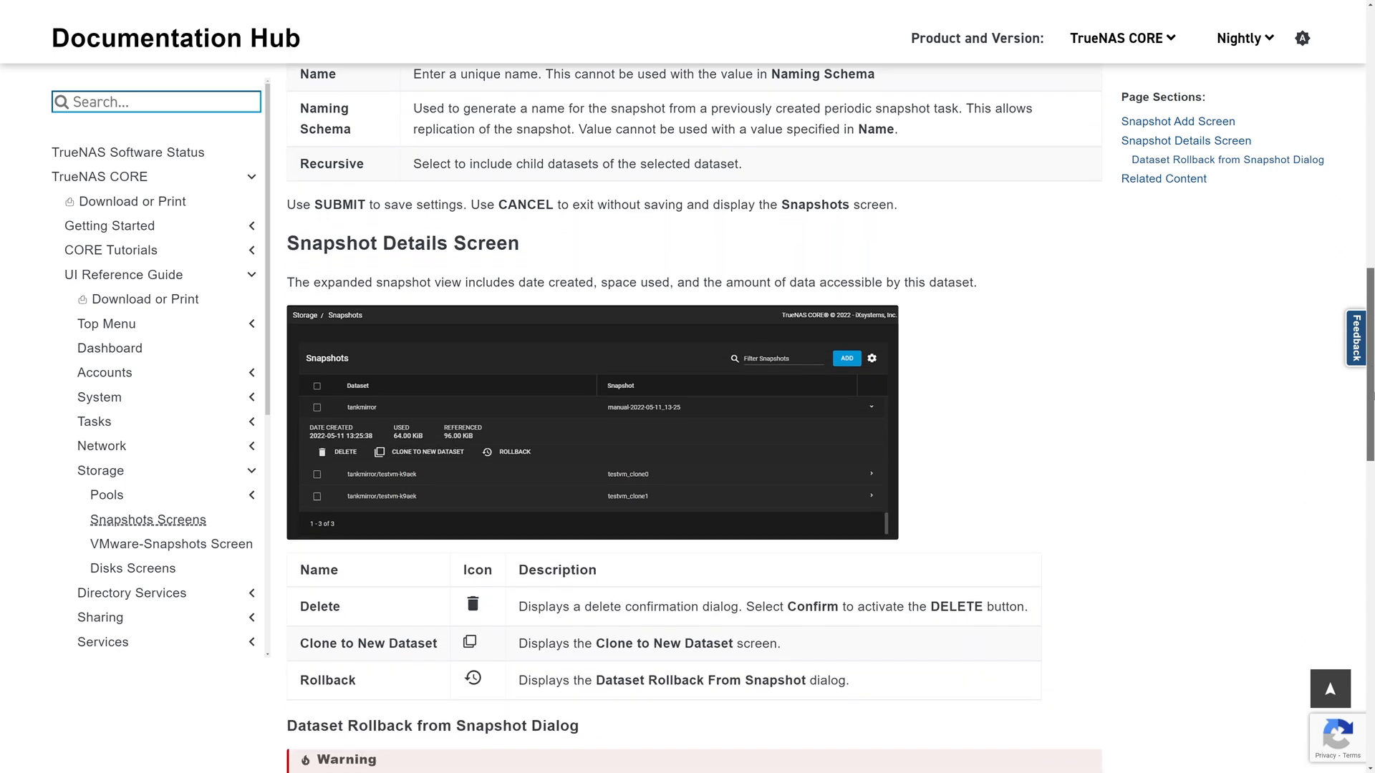
{"action": "scroll", "scroll_direction": "down", "scroll_amount": 3}
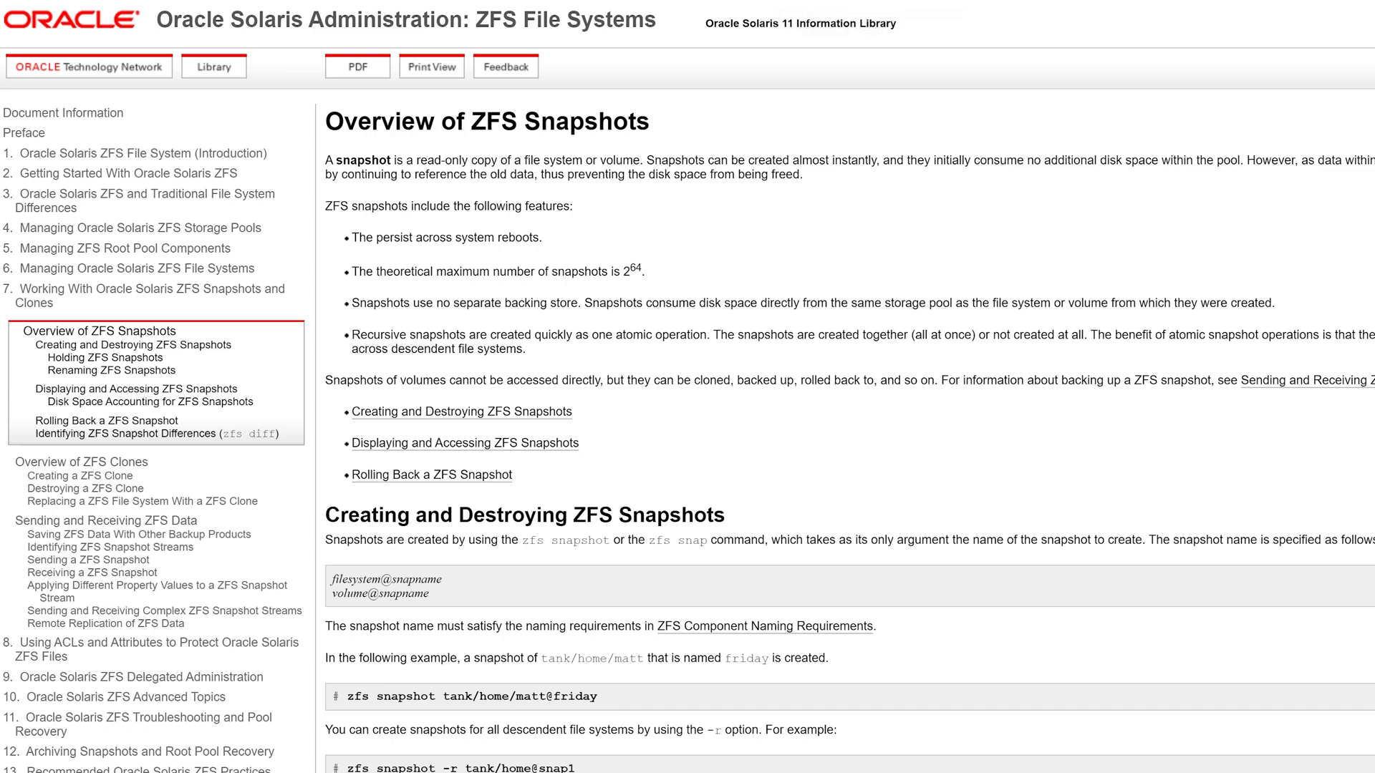
{"action": "scroll", "scroll_direction": "down", "scroll_amount": 3}
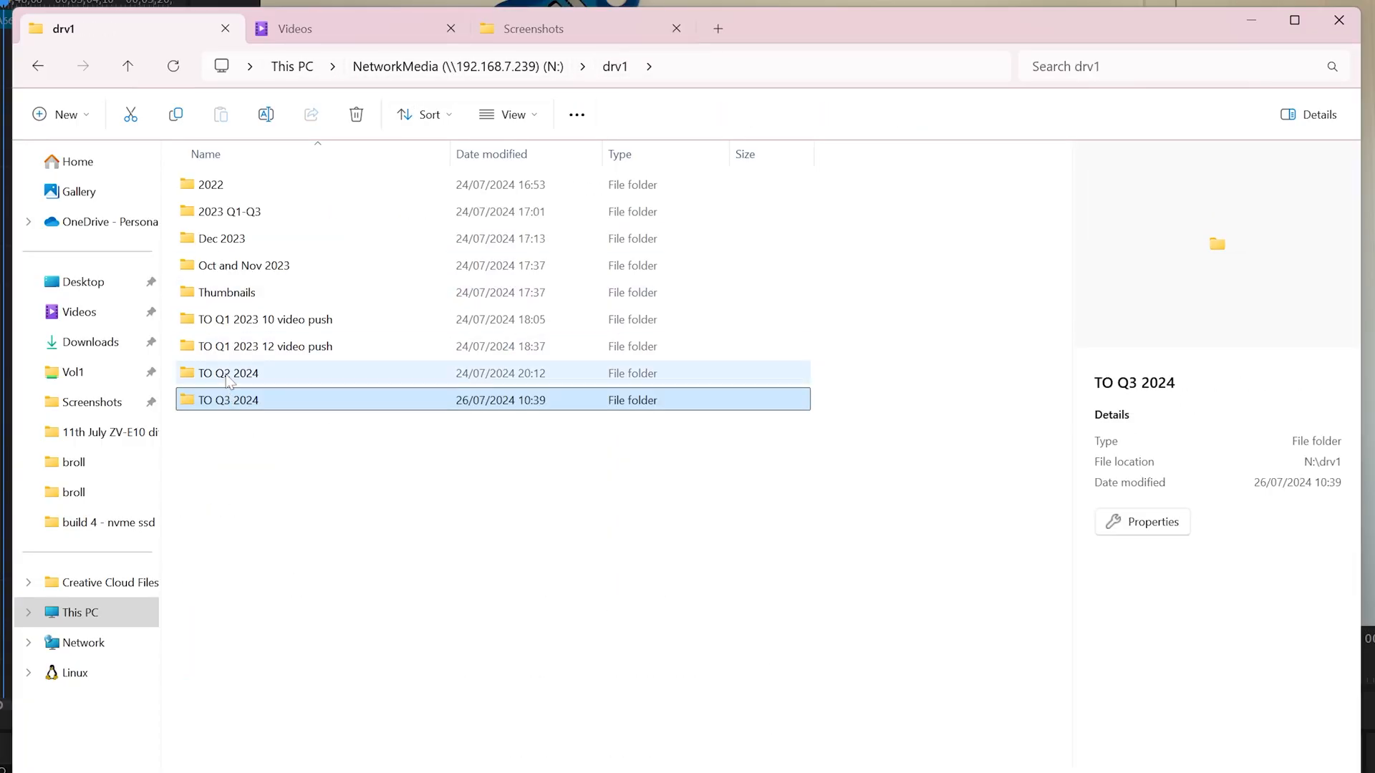
Open the TO Q3 2024 folder in drv1 on the network drive
{"action": "double_click", "coordinate": [227, 372]}
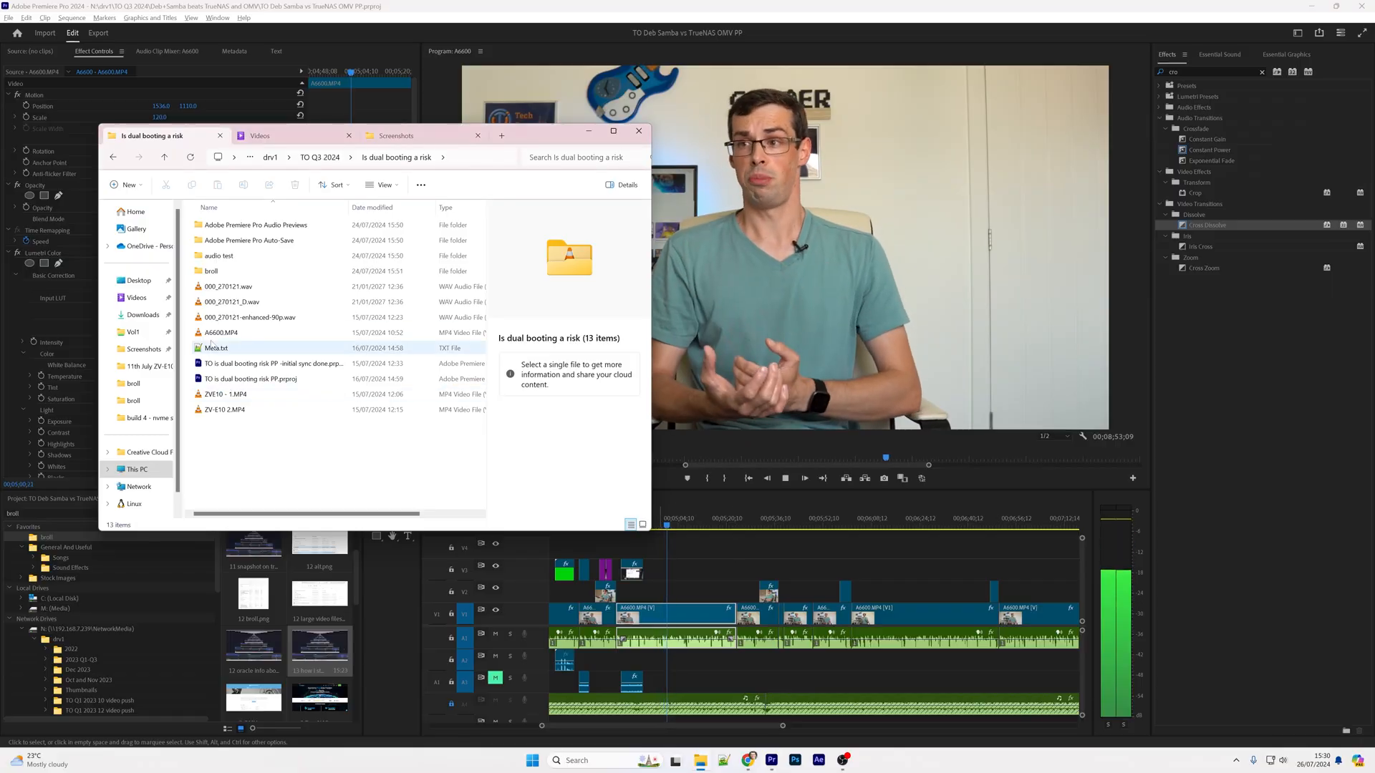
Bring up the Premiere Pro timeline with the active and backup project sequences
{"action": "left_click", "coordinate": [222, 332]}
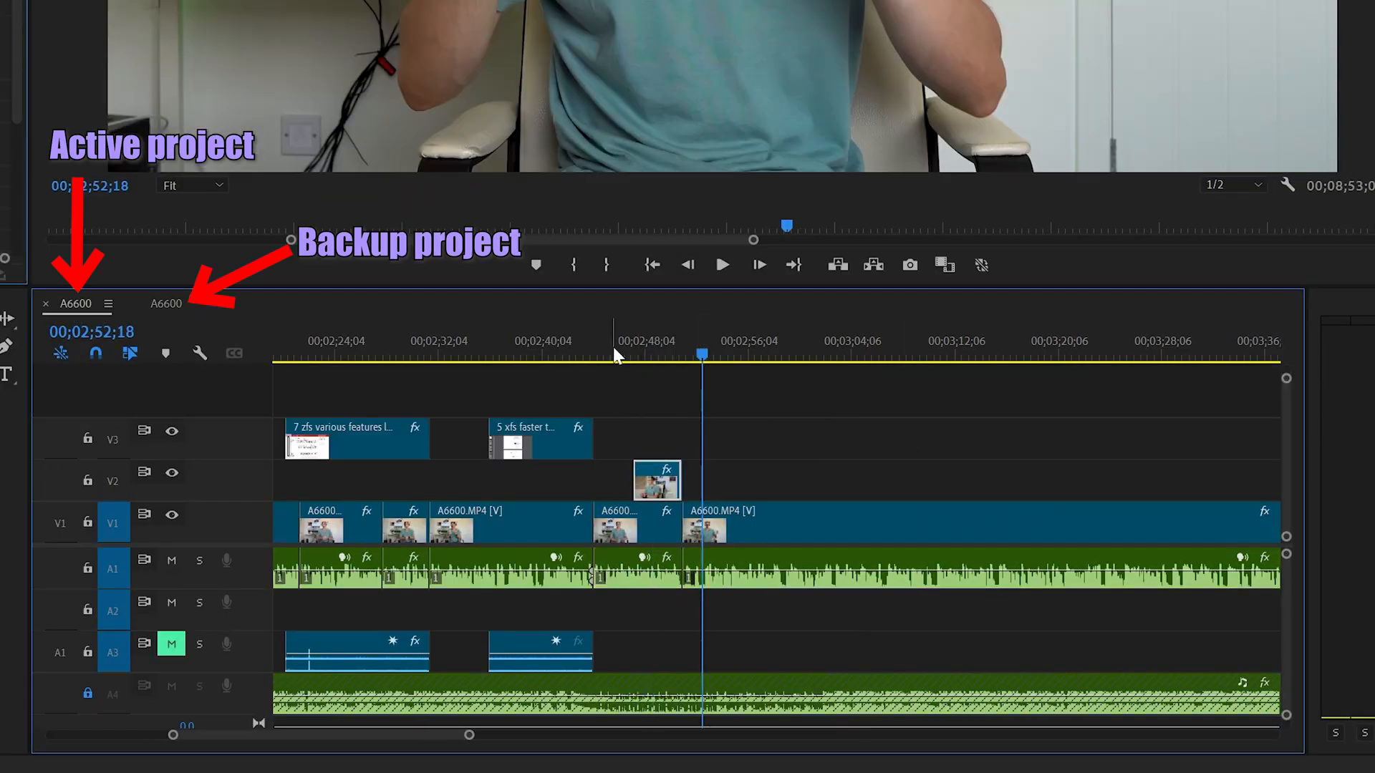
{"action": "left_click", "coordinate": [720, 265]}
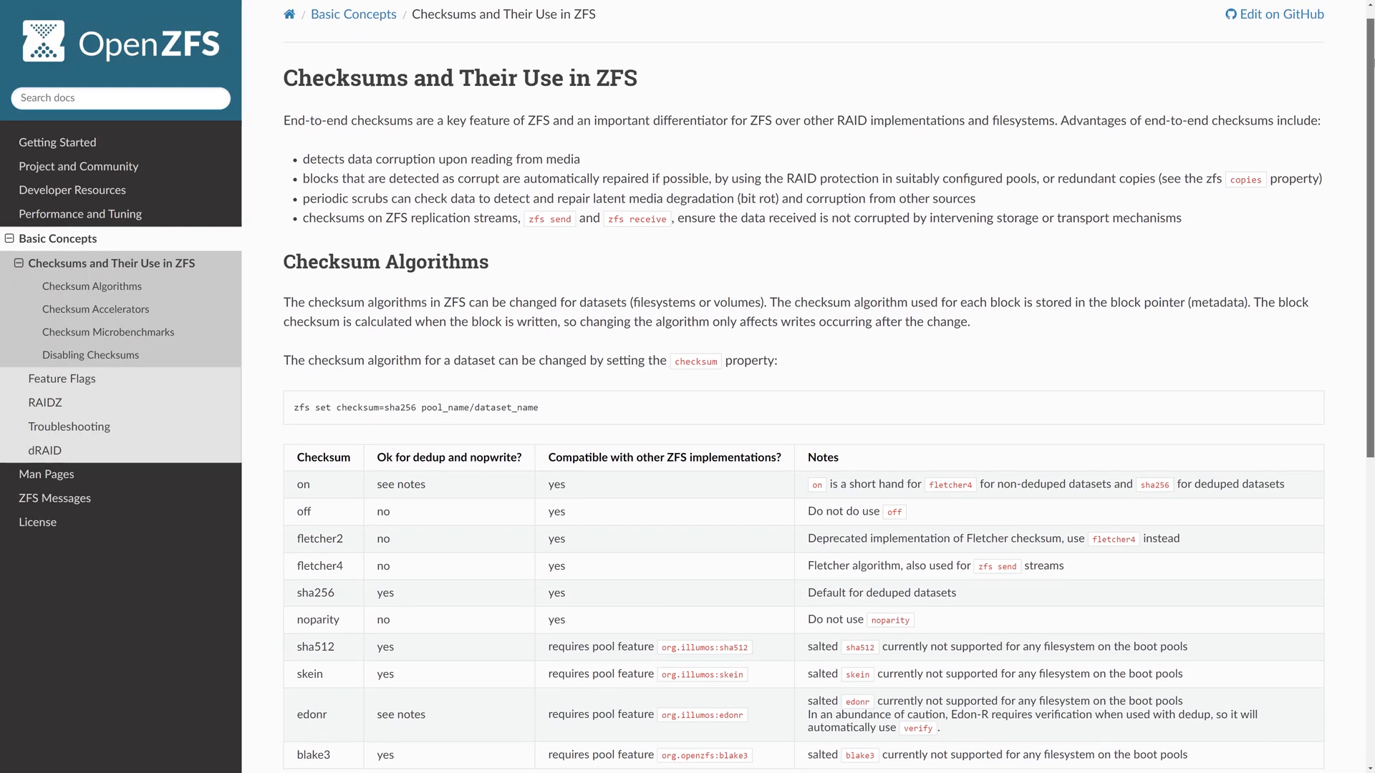
{"action": "scroll", "scroll_direction": "down", "scroll_amount": 3}
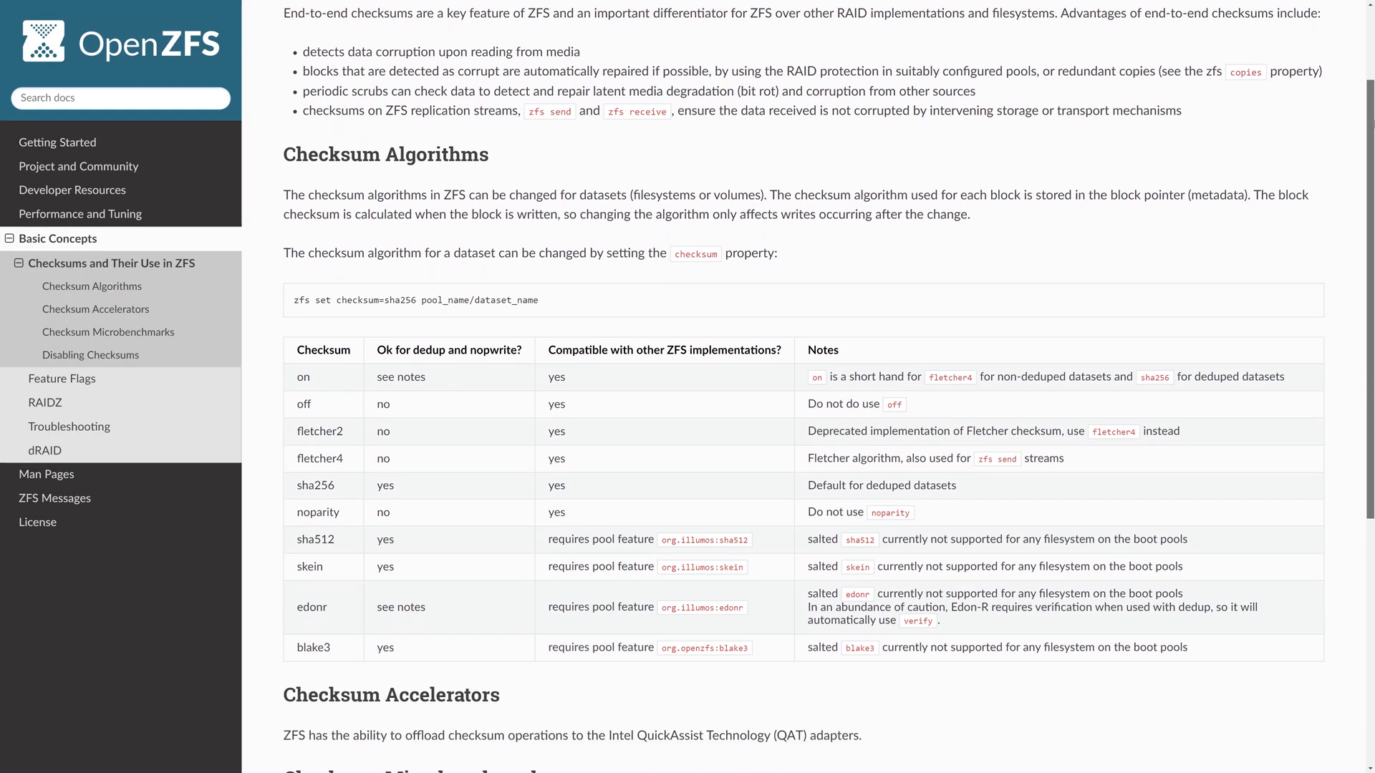
{"action": "scroll", "scroll_direction": "down", "scroll_amount": 3}
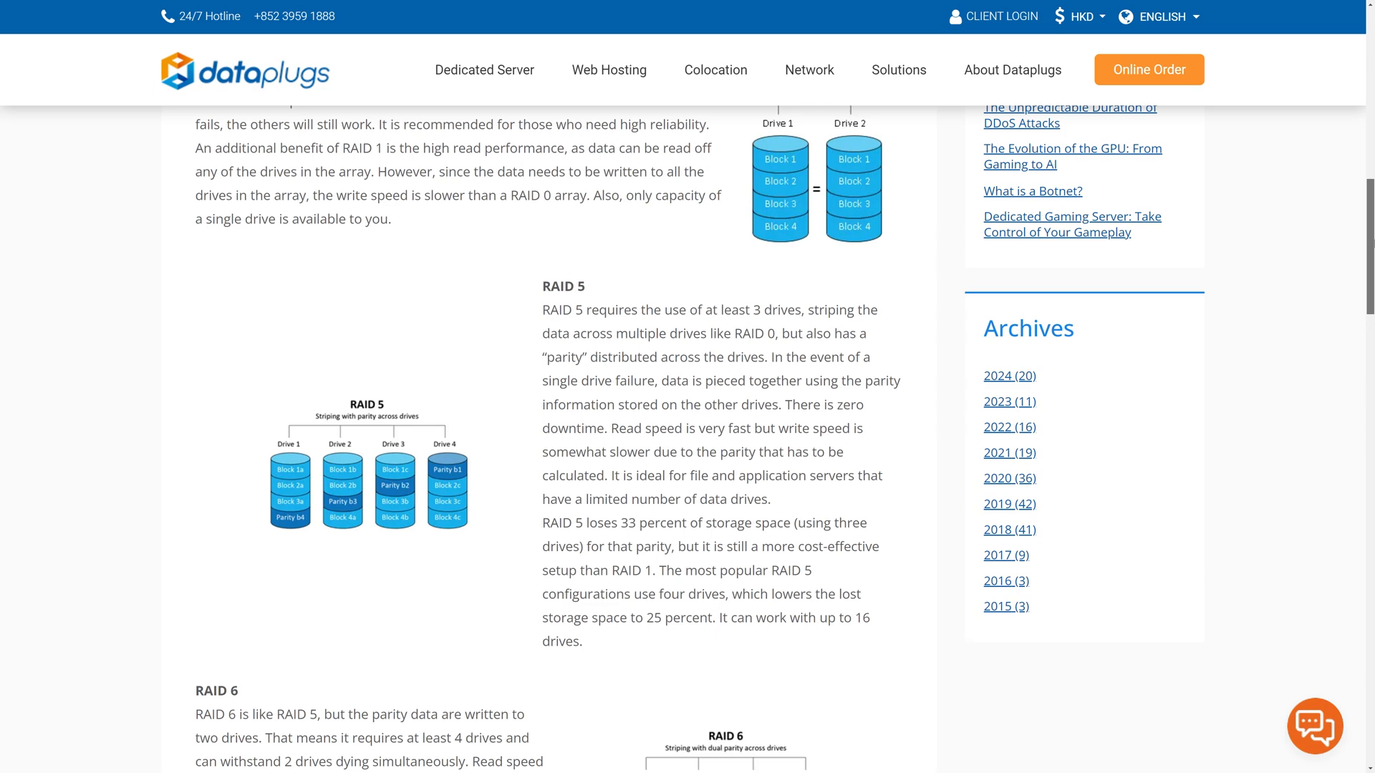
{"action": "scroll", "scroll_direction": "down", "scroll_amount": 3}
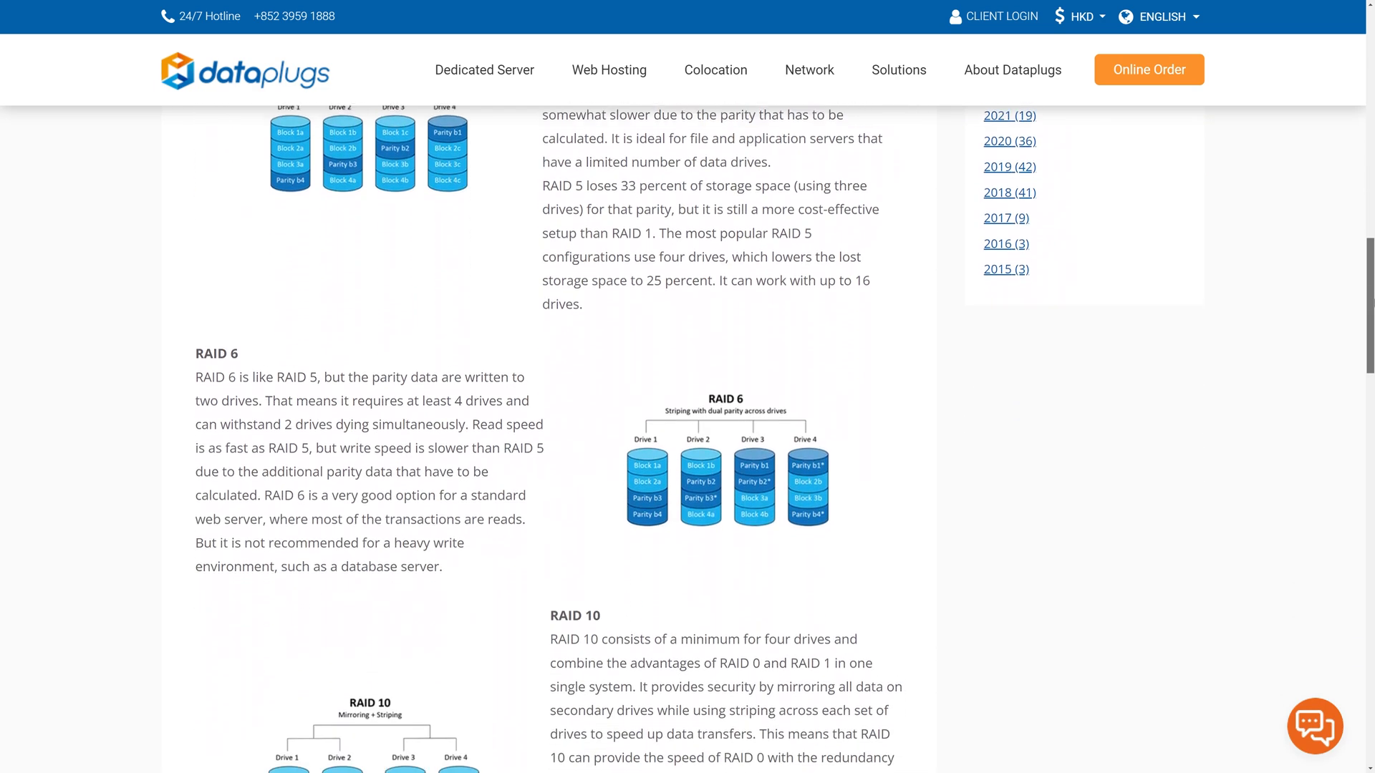
{"action": "scroll", "scroll_direction": "down", "scroll_amount": 3}
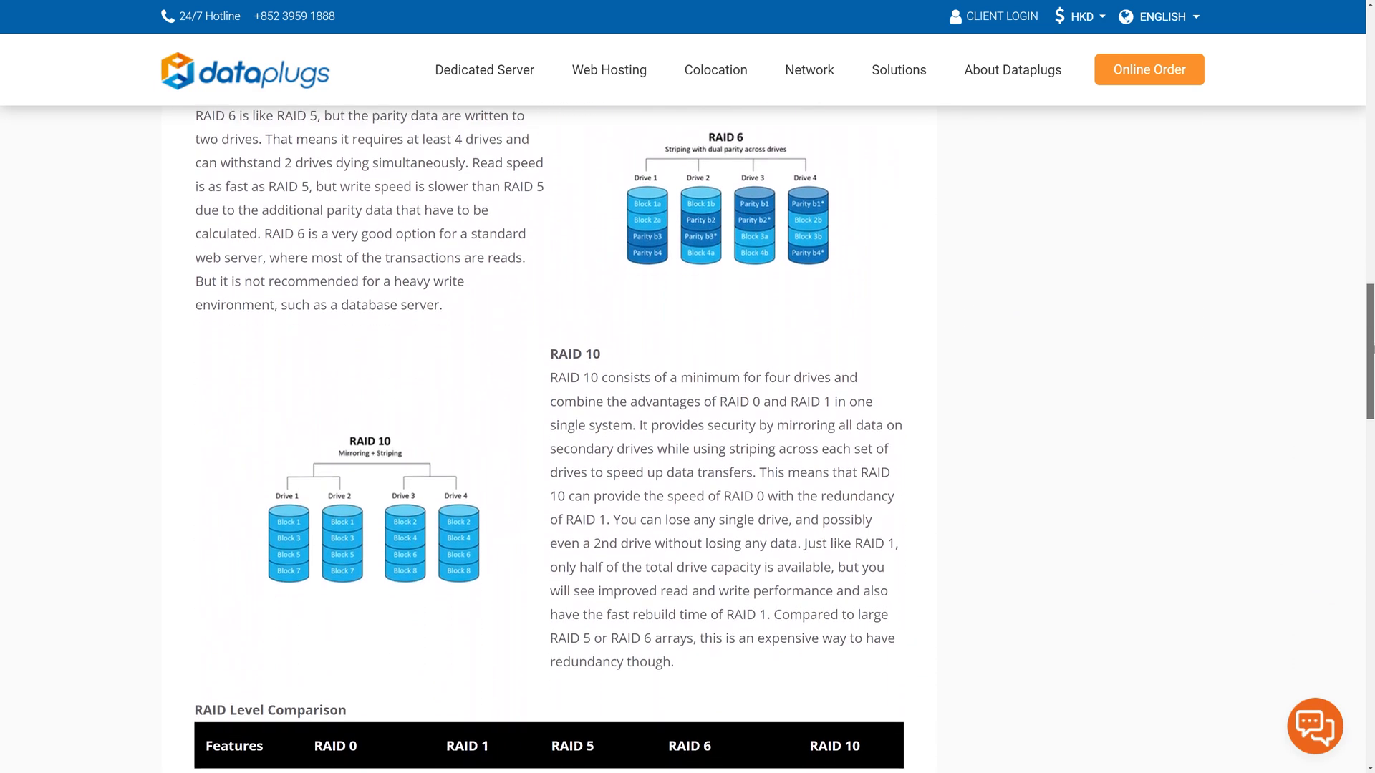
{"action": "scroll", "scroll_direction": "down", "scroll_amount": 3}
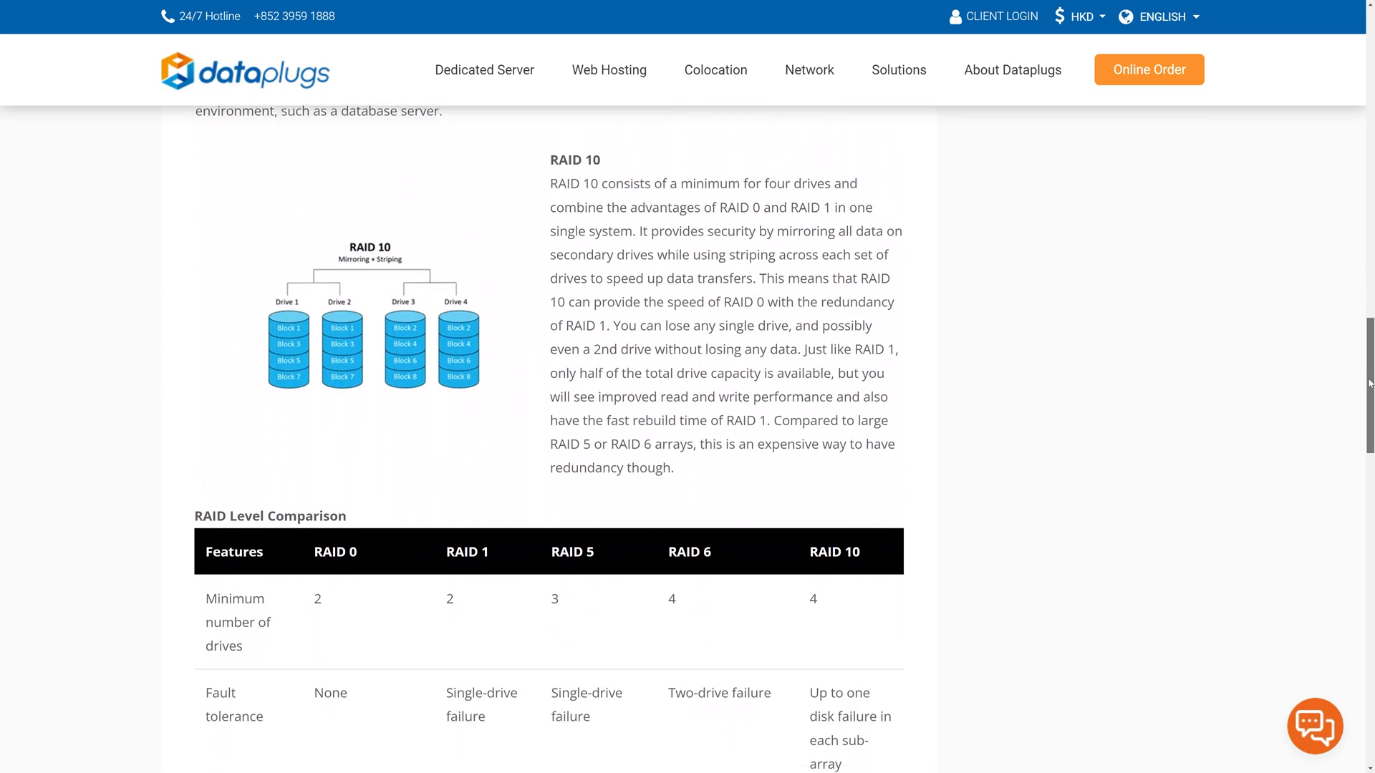
{"action": "scroll", "scroll_direction": "down", "scroll_amount": 3}
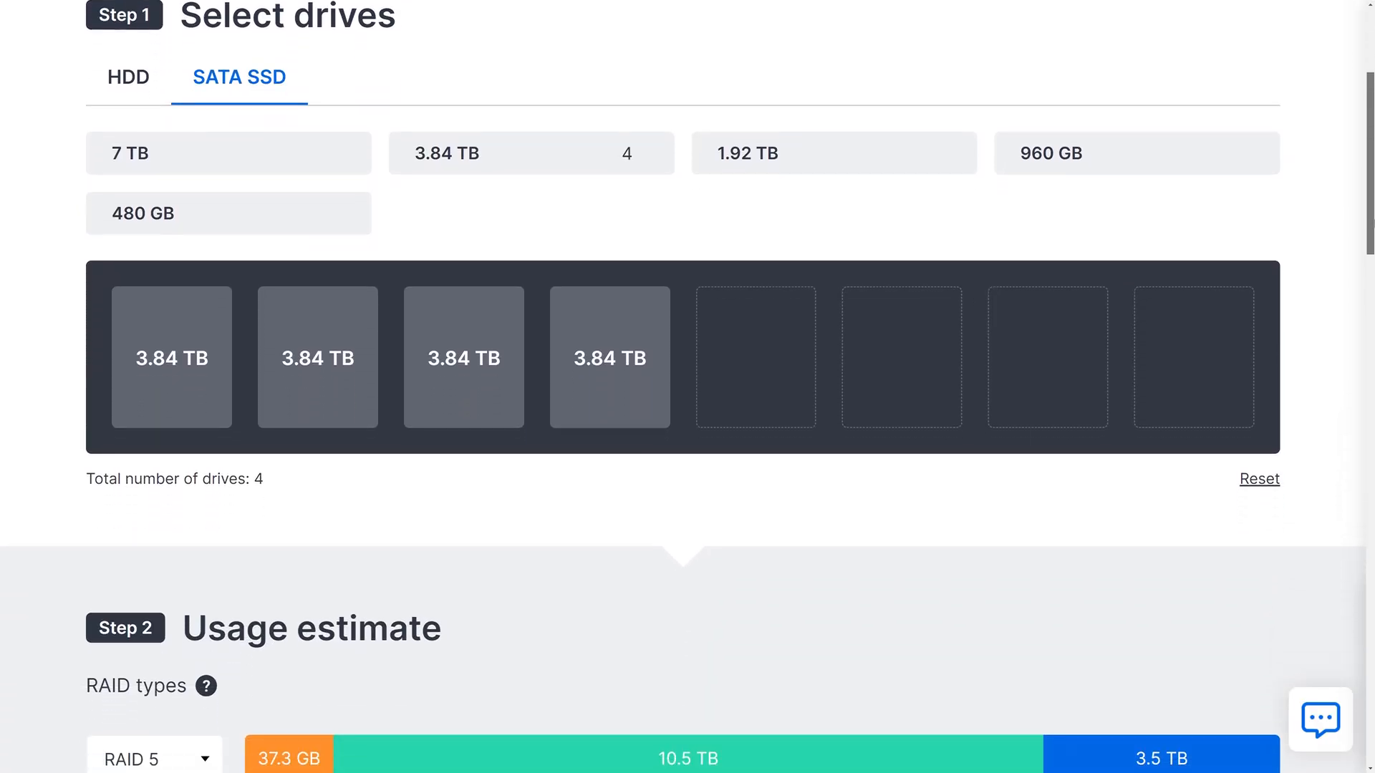
{"action": "scroll", "scroll_direction": "down", "scroll_amount": 3}
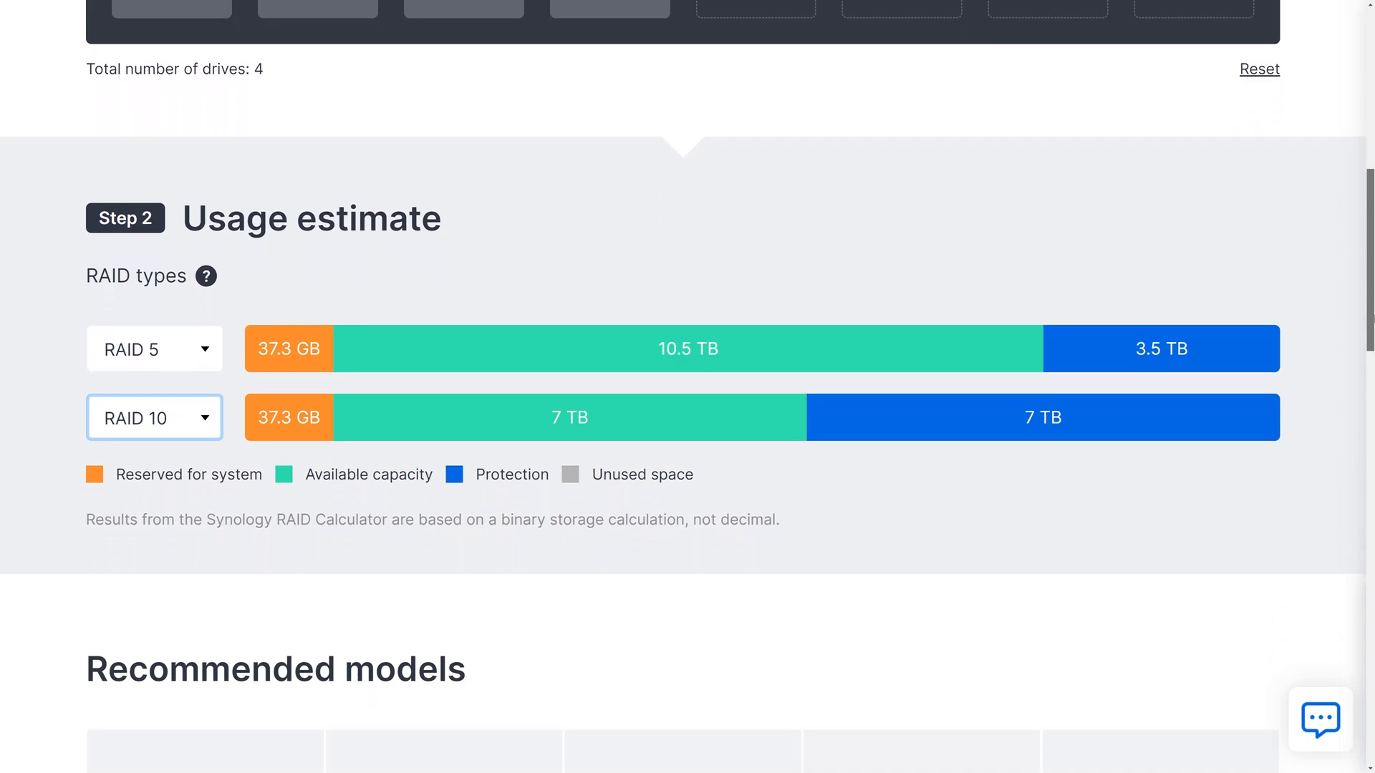
{"action": "scroll", "scroll_direction": "down", "scroll_amount": 3}
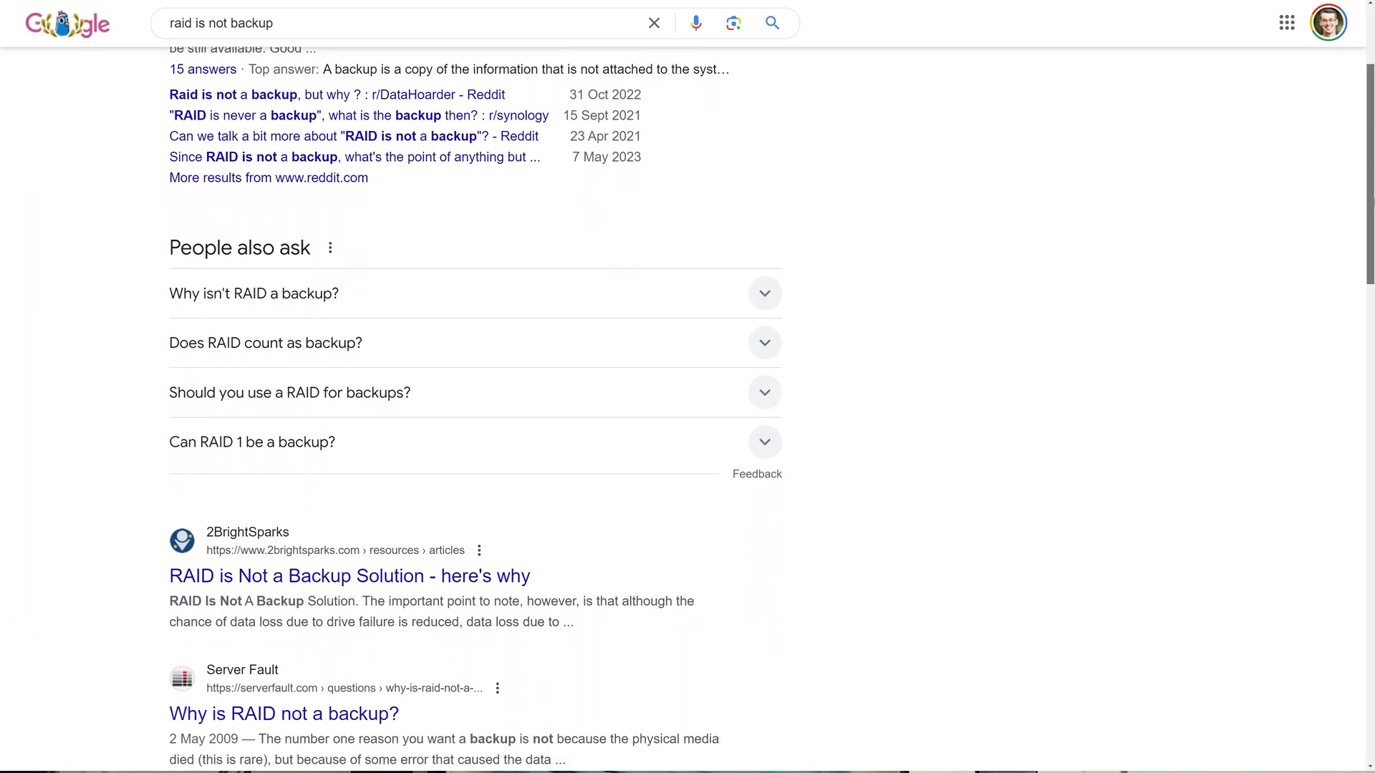
{"action": "scroll", "scroll_direction": "down", "scroll_amount": 3}
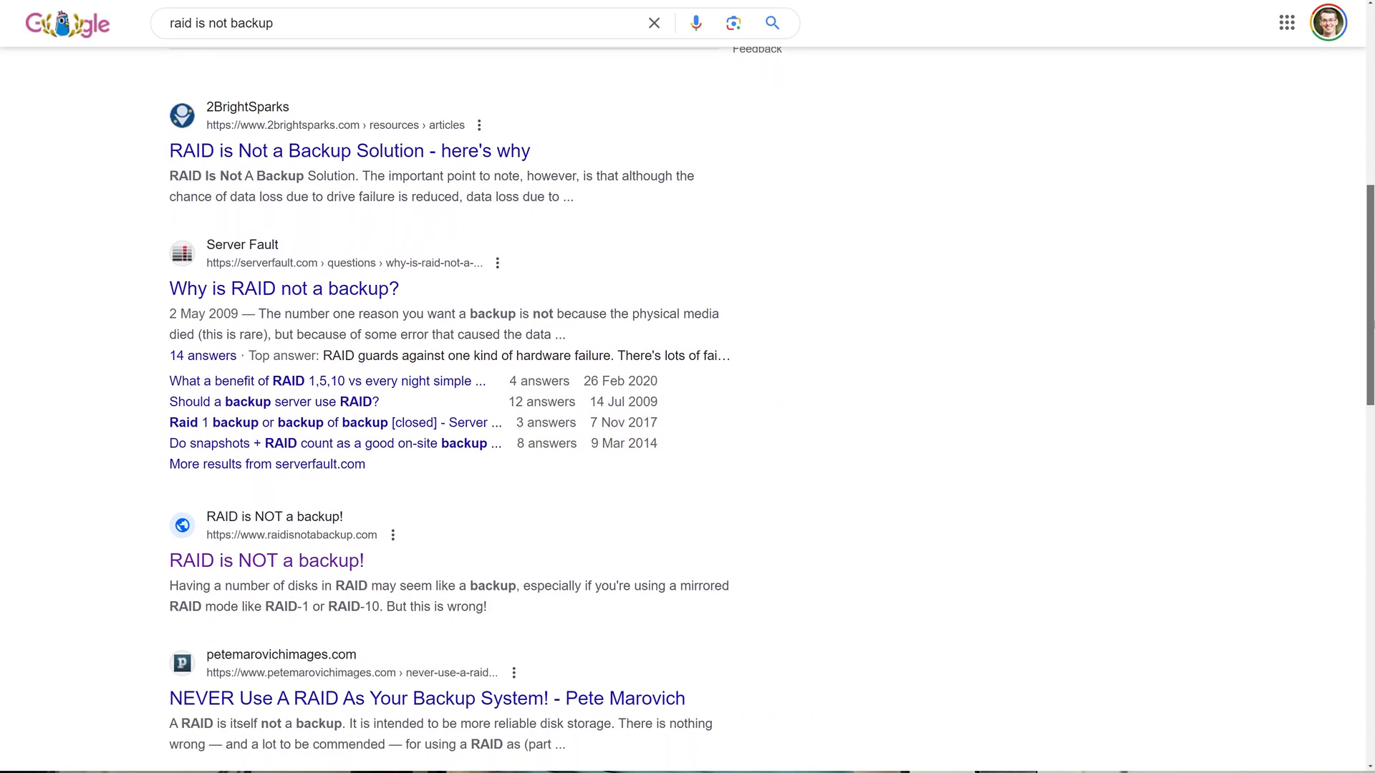
{"action": "scroll", "scroll_direction": "down", "scroll_amount": 3}
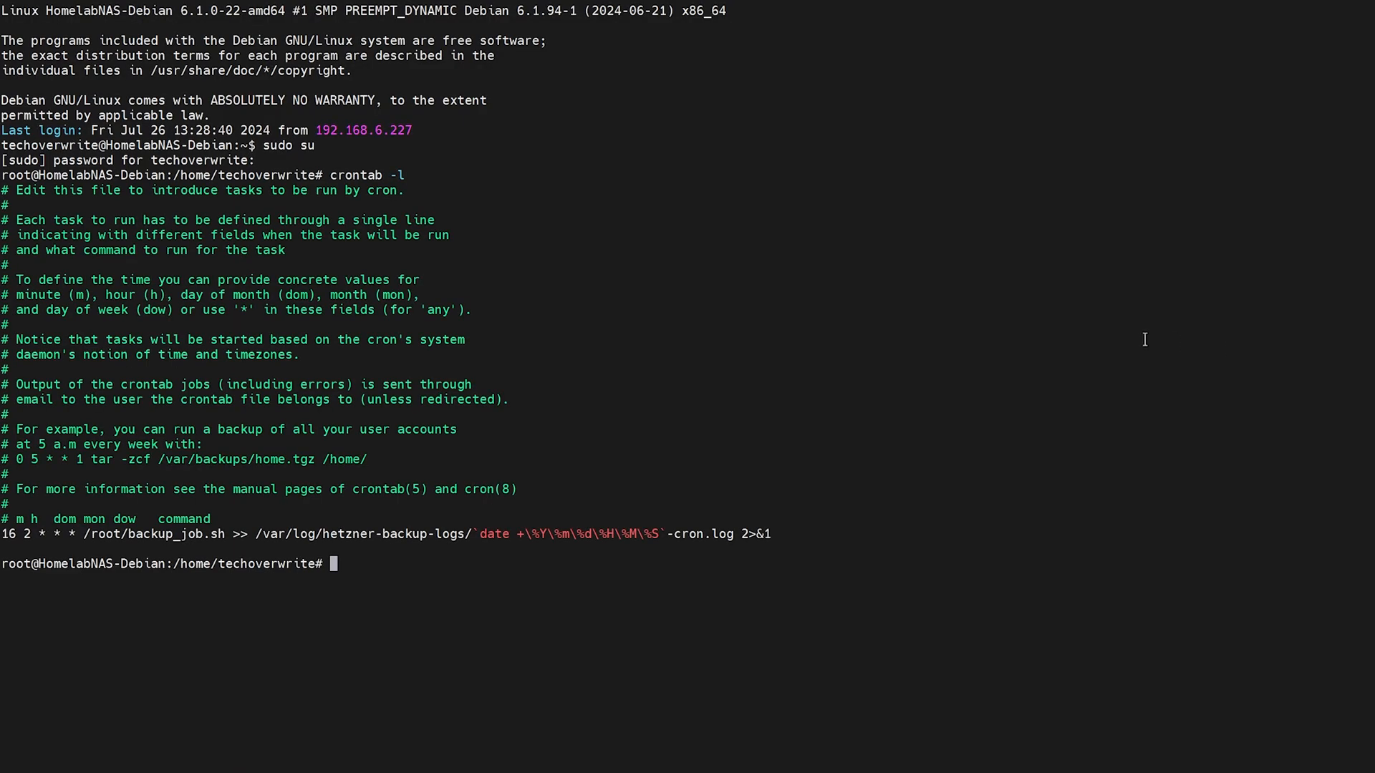
Display the backup script with 'cat /root/backup_job.sh' at the root prompt
{"action": "type", "text": "cat /root/backup_job.sh"}
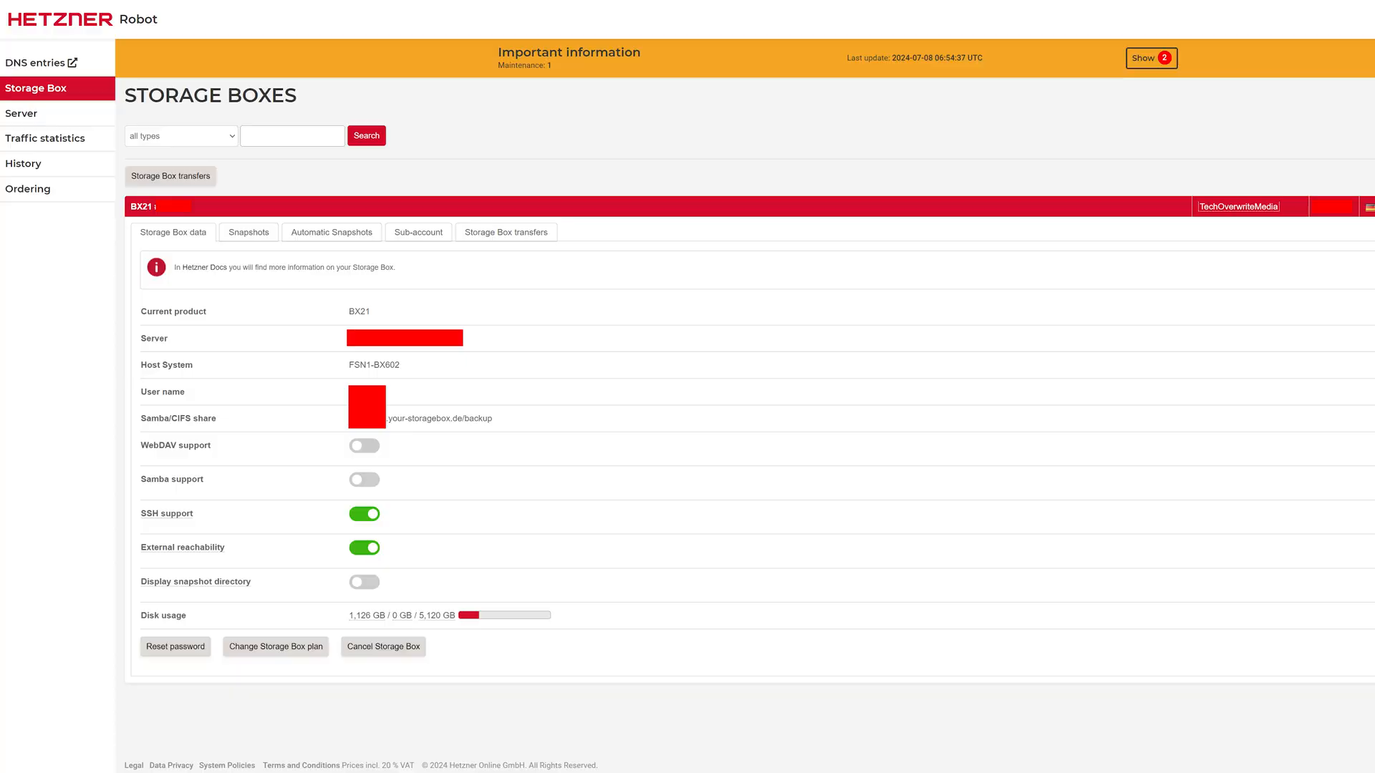
{"action": "scroll", "scroll_direction": "down", "scroll_amount": 3}
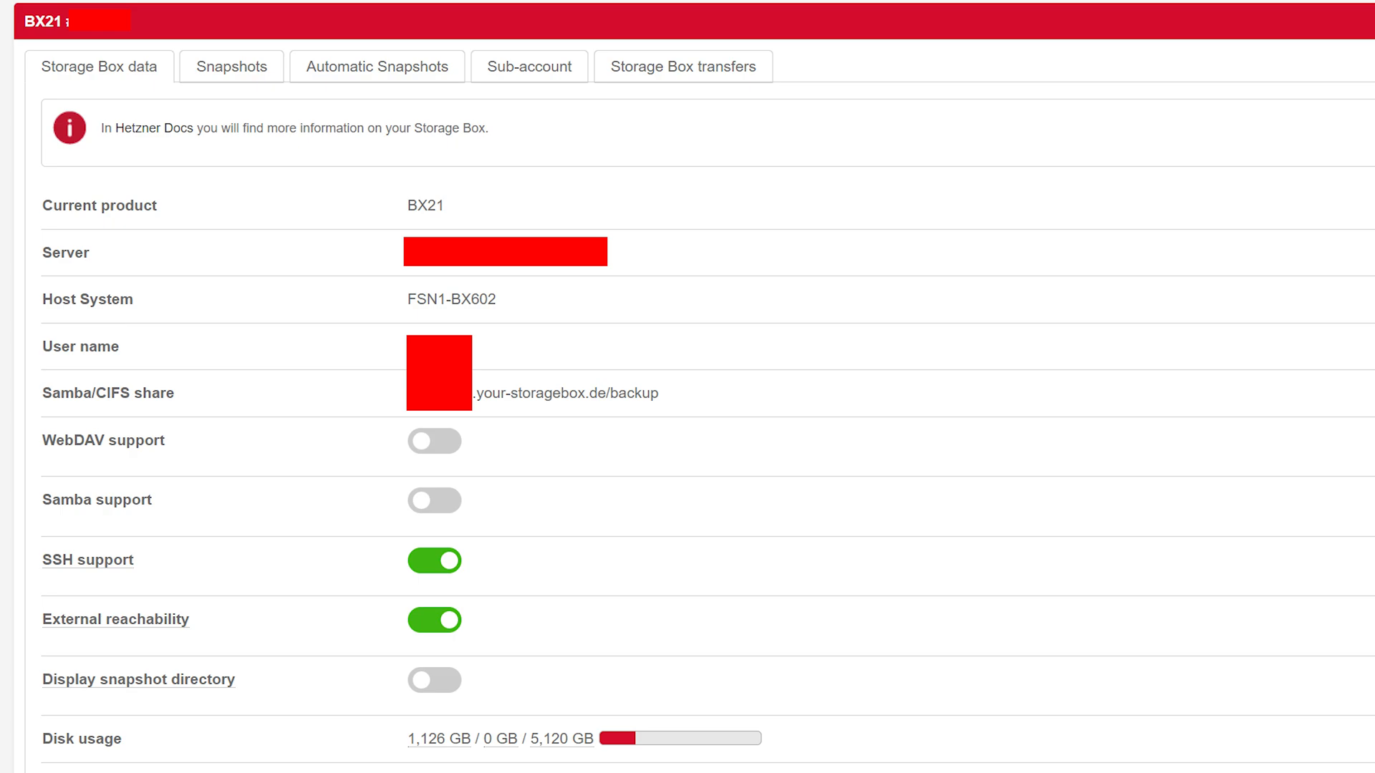